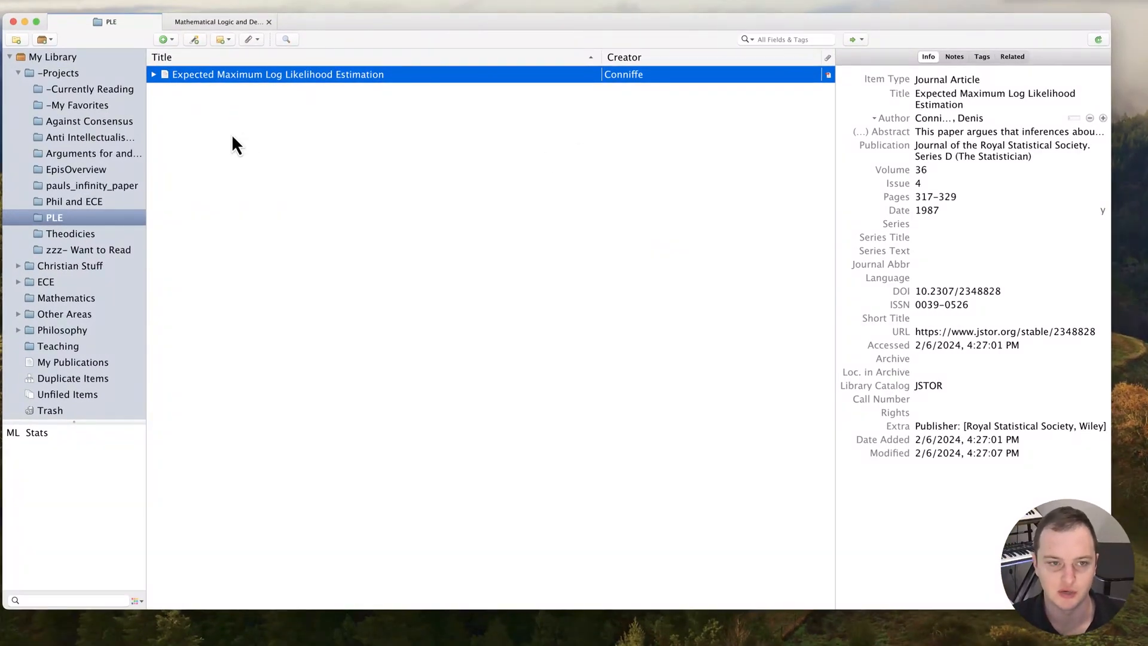
{"action": "mouse_move", "coordinate": [605, 134]}
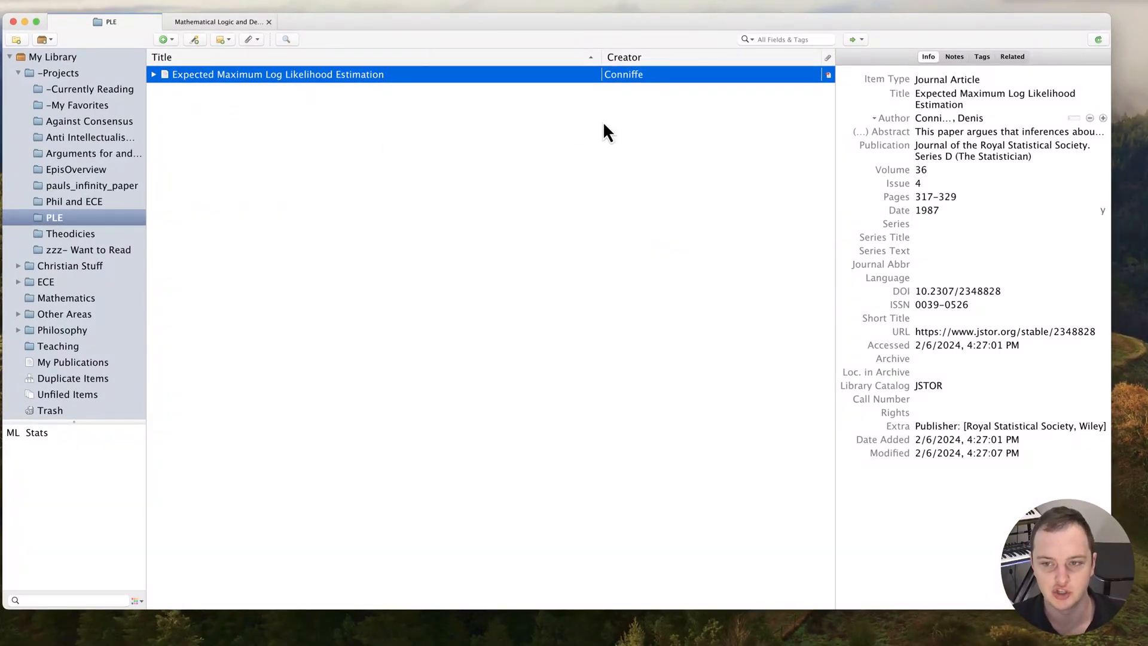
{"action": "mouse_move", "coordinate": [635, 115]}
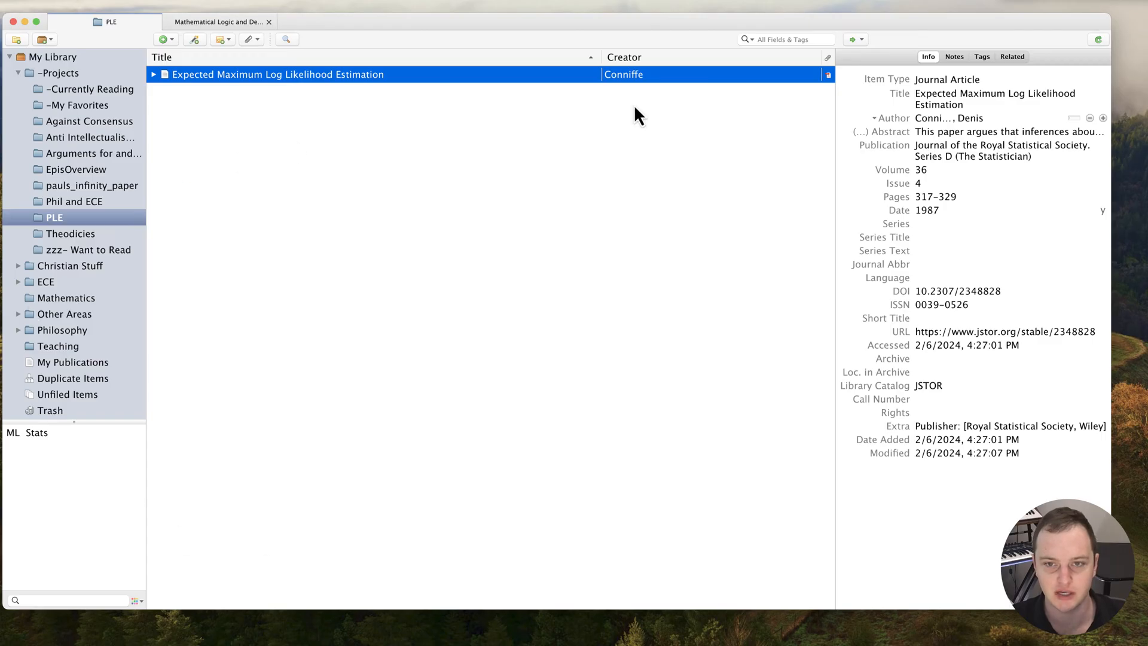
{"action": "mouse_move", "coordinate": [407, 233]}
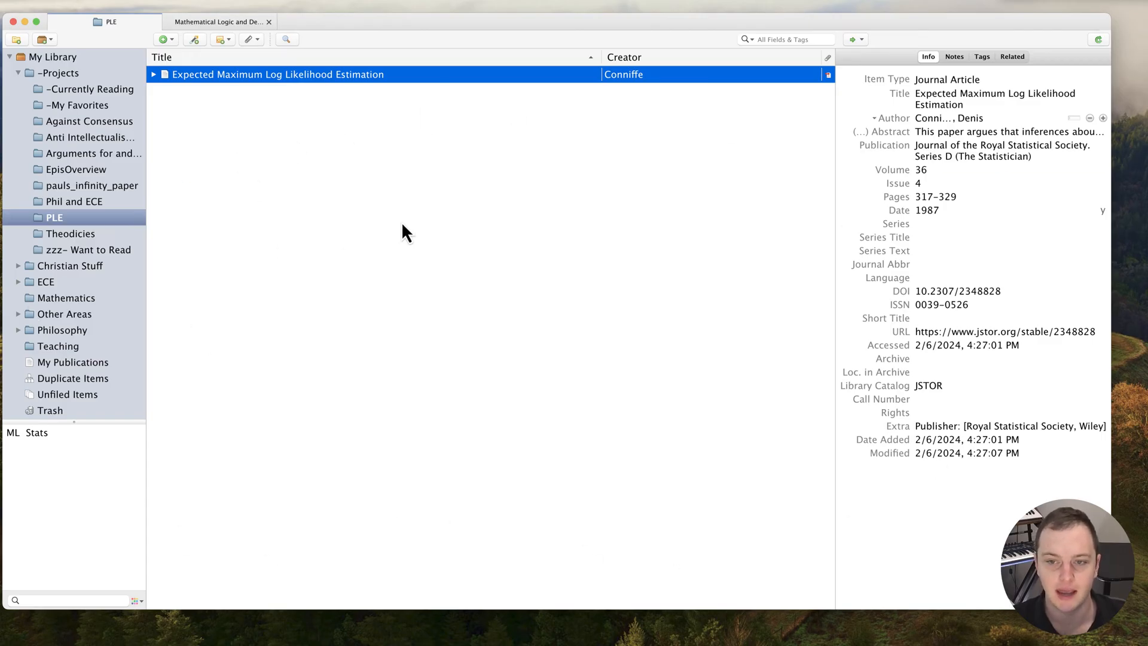
{"action": "mouse_move", "coordinate": [615, 233]}
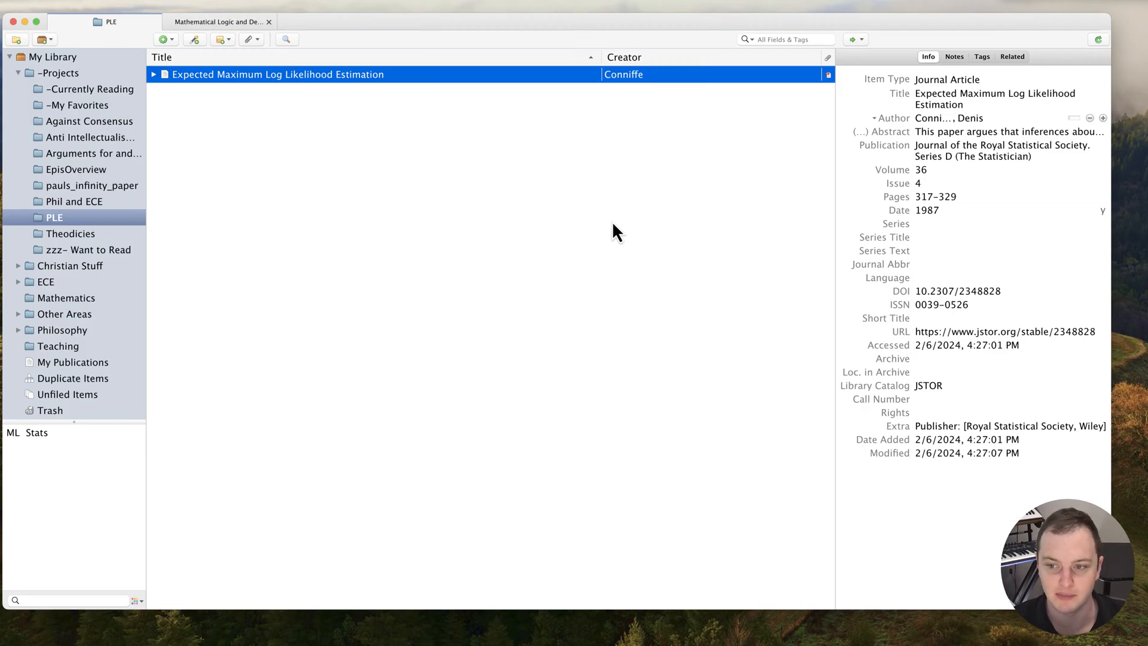
{"action": "mouse_move", "coordinate": [615, 229]}
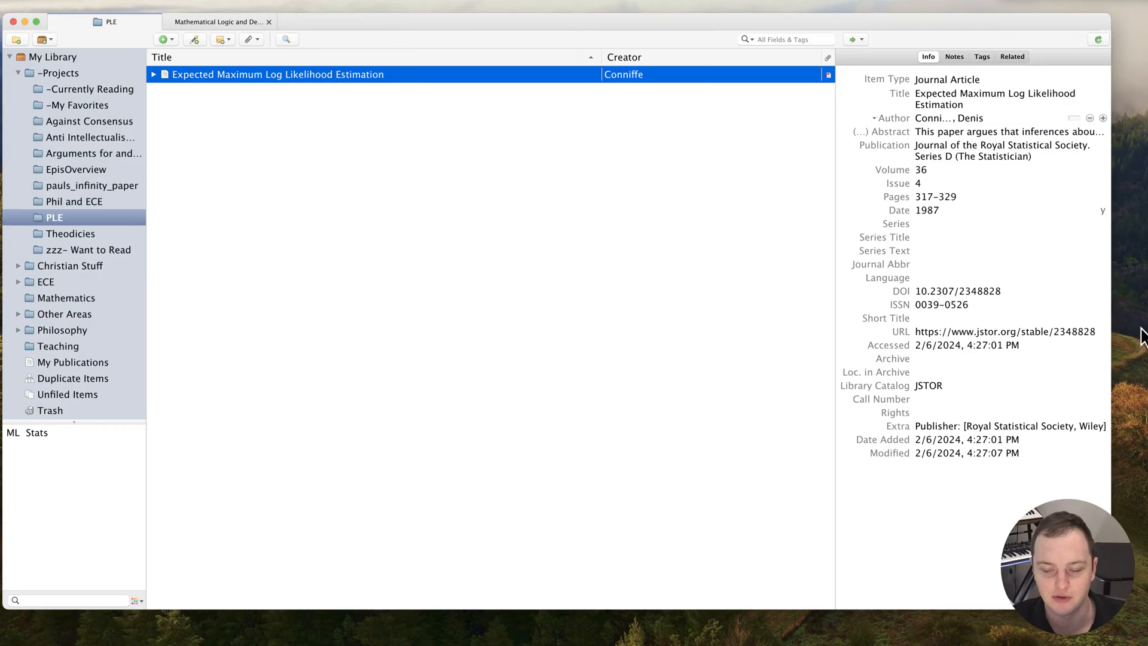
{"action": "mouse_move", "coordinate": [874, 316]}
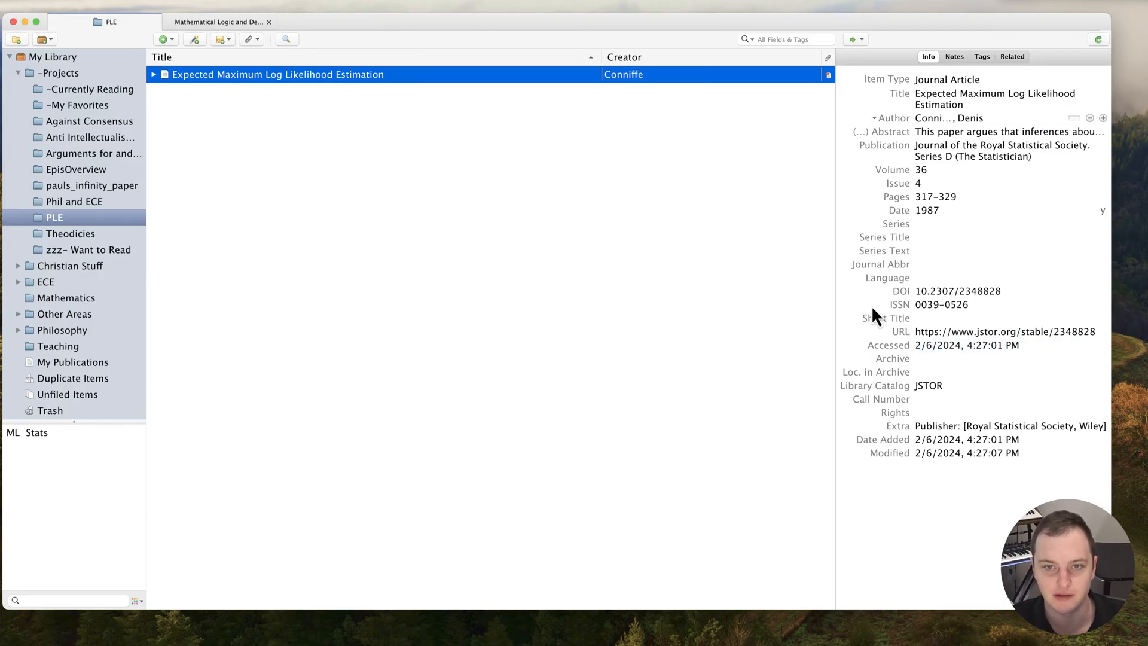
{"action": "mouse_move", "coordinate": [414, 52]}
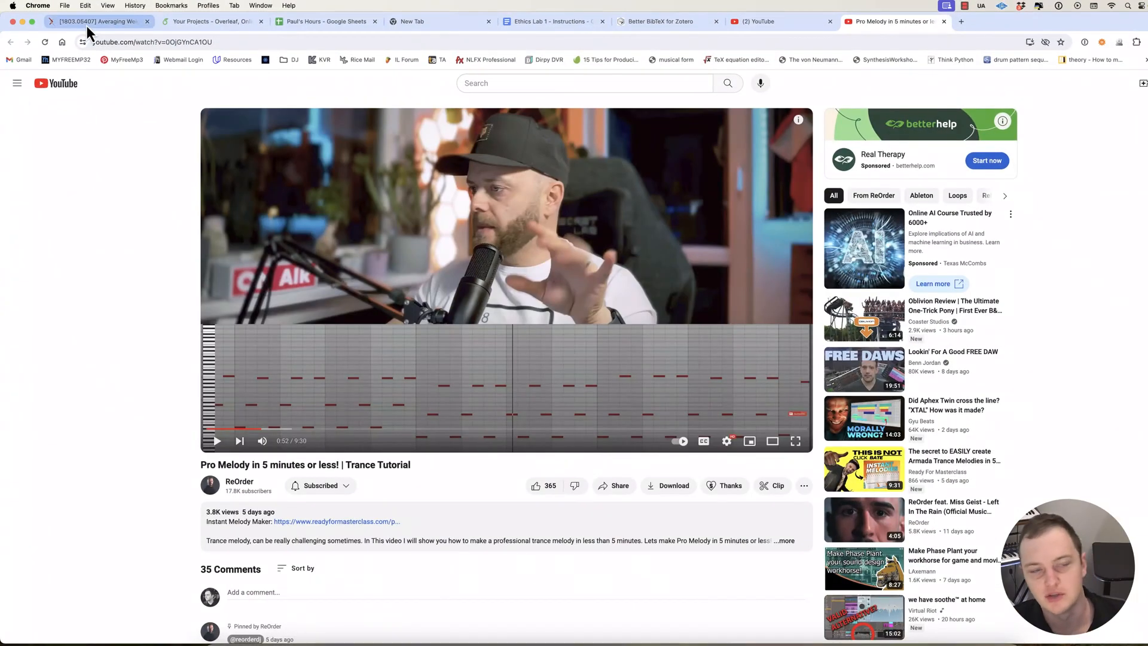
Save the Averaging Weights arXiv paper via Zotero Connector with tags ML and Stats.
{"action": "left_click", "coordinate": [95, 21]}
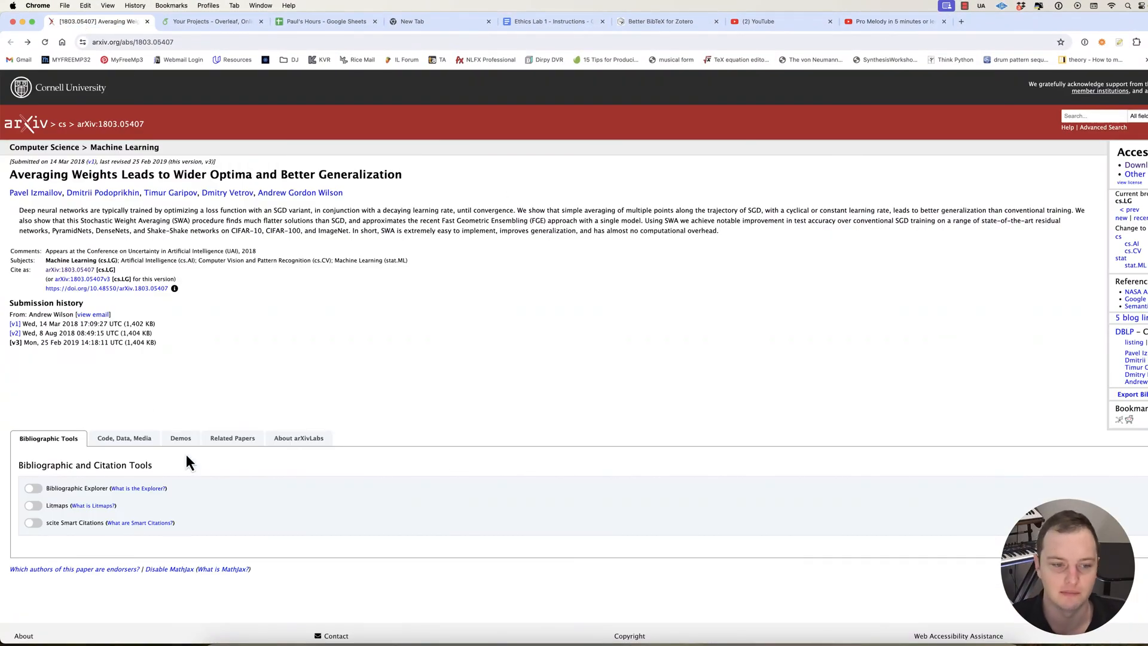
{"action": "mouse_move", "coordinate": [186, 325]}
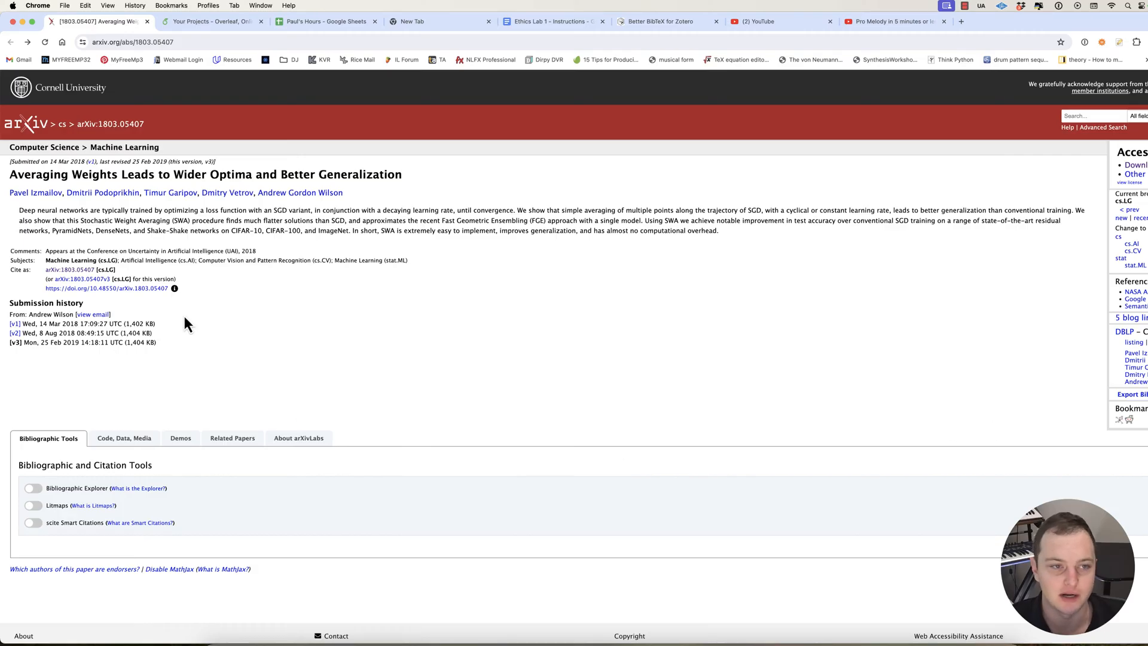
{"action": "mouse_move", "coordinate": [489, 179]}
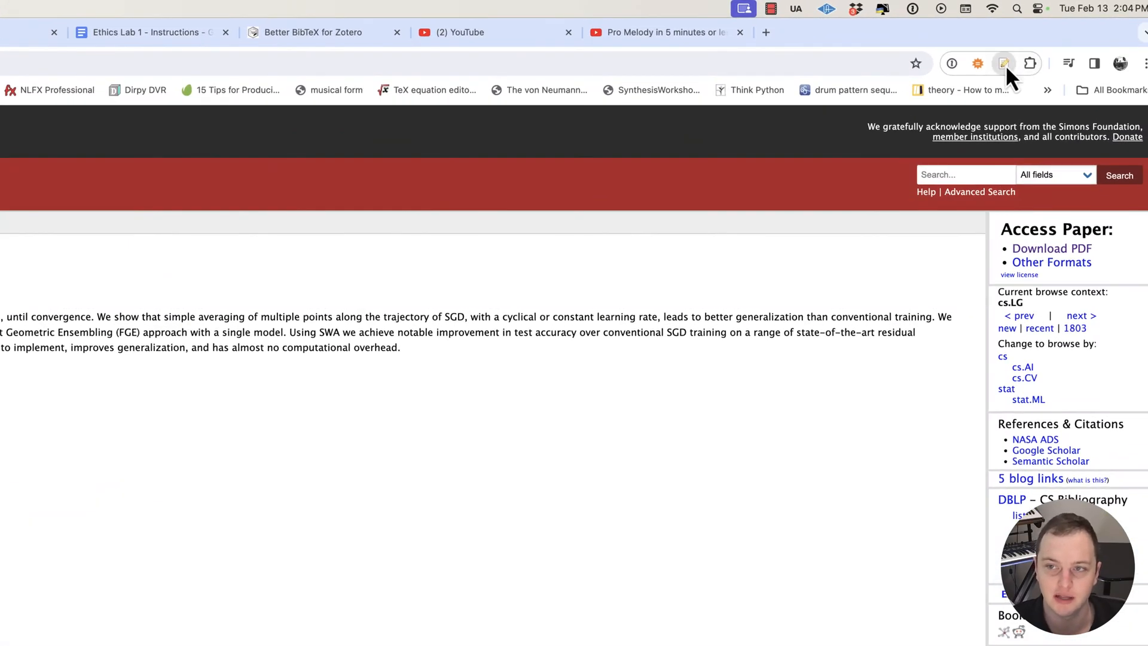
{"action": "left_click", "coordinate": [1003, 63]}
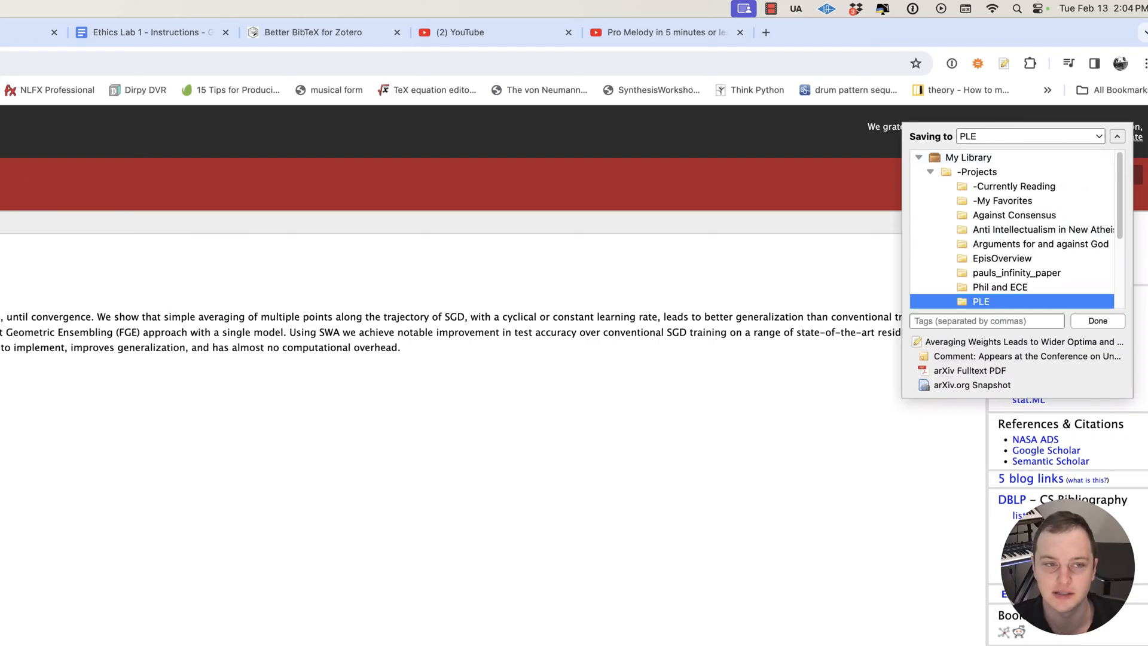
{"action": "left_click", "coordinate": [986, 320]}
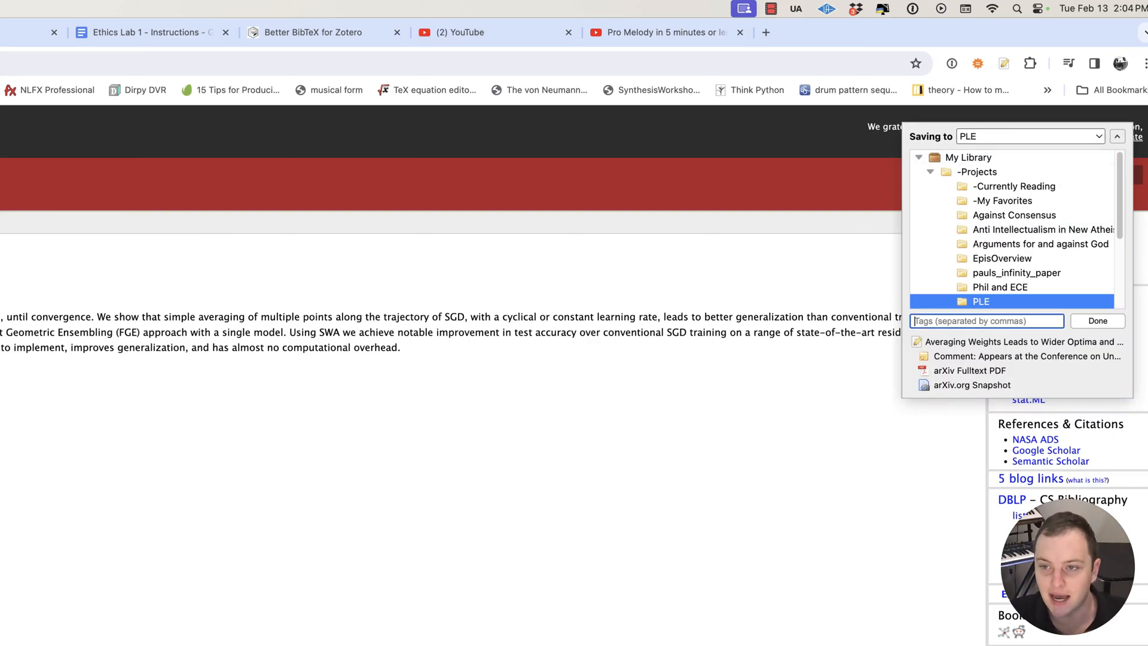
{"action": "type", "text": "ML,"}
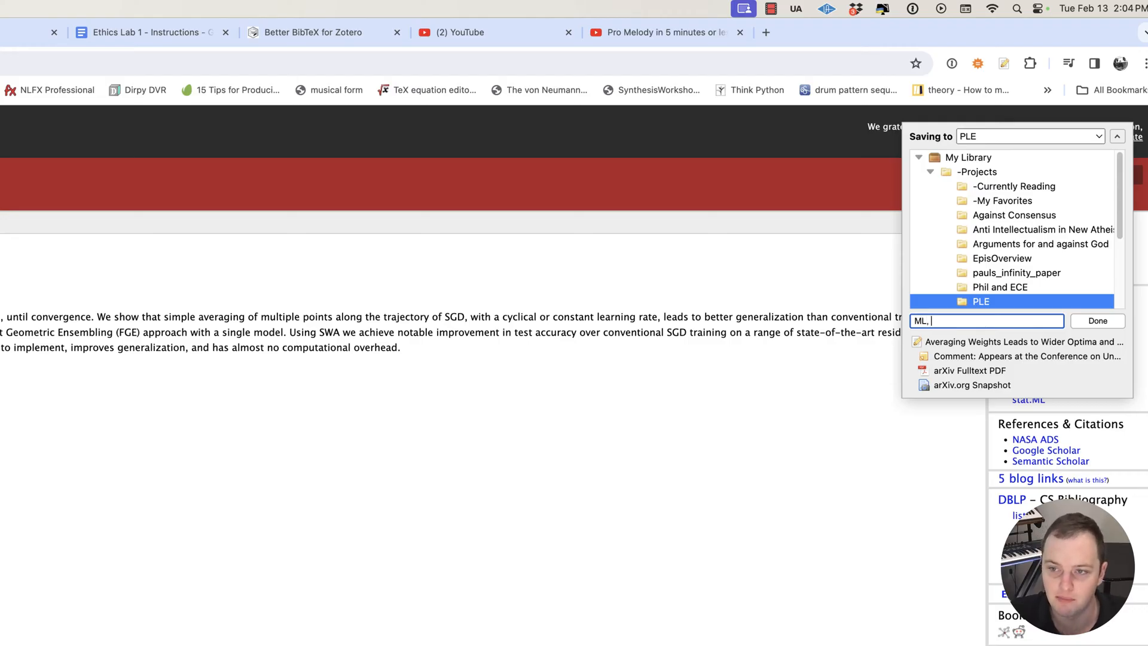
{"action": "type", "text": "Stats"}
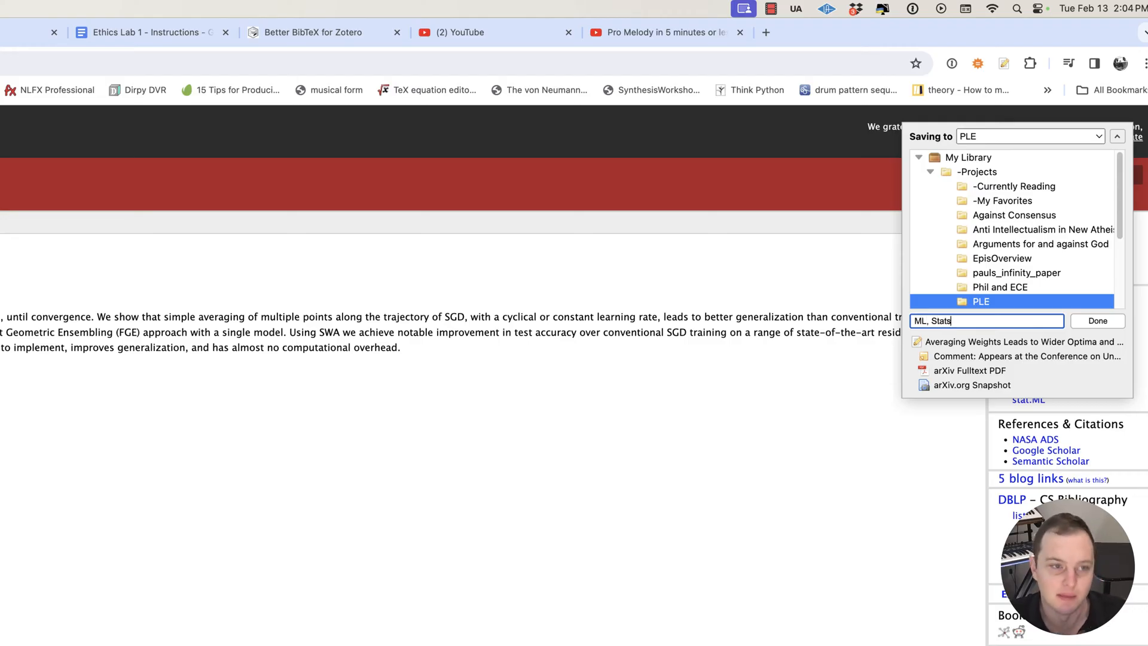
{"action": "left_click", "coordinate": [1096, 320]}
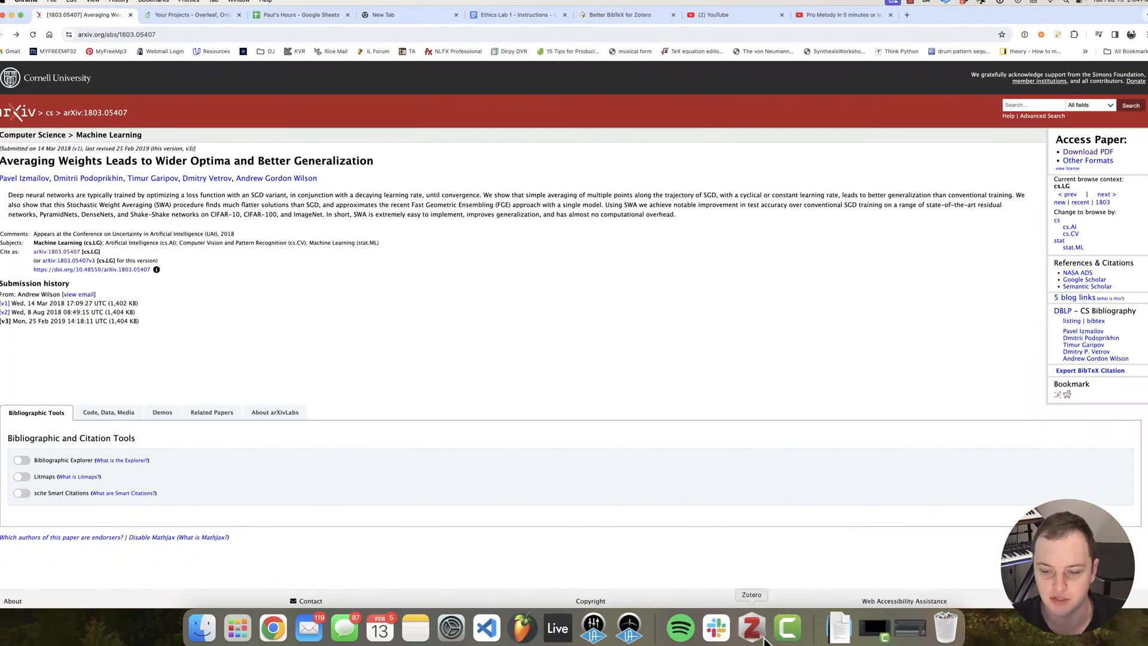
Inspect the new Averaging Weights item's Info pane in Zotero, then go to the Better BibTeX page.
{"action": "left_click", "coordinate": [750, 627]}
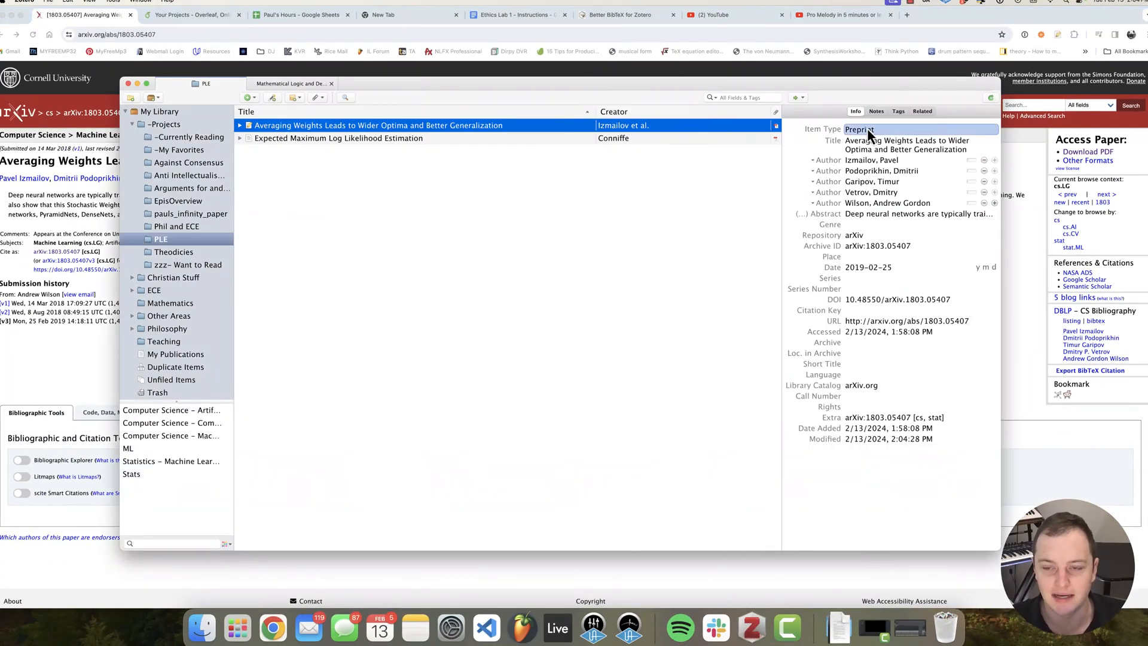
{"action": "left_click", "coordinate": [298, 153]}
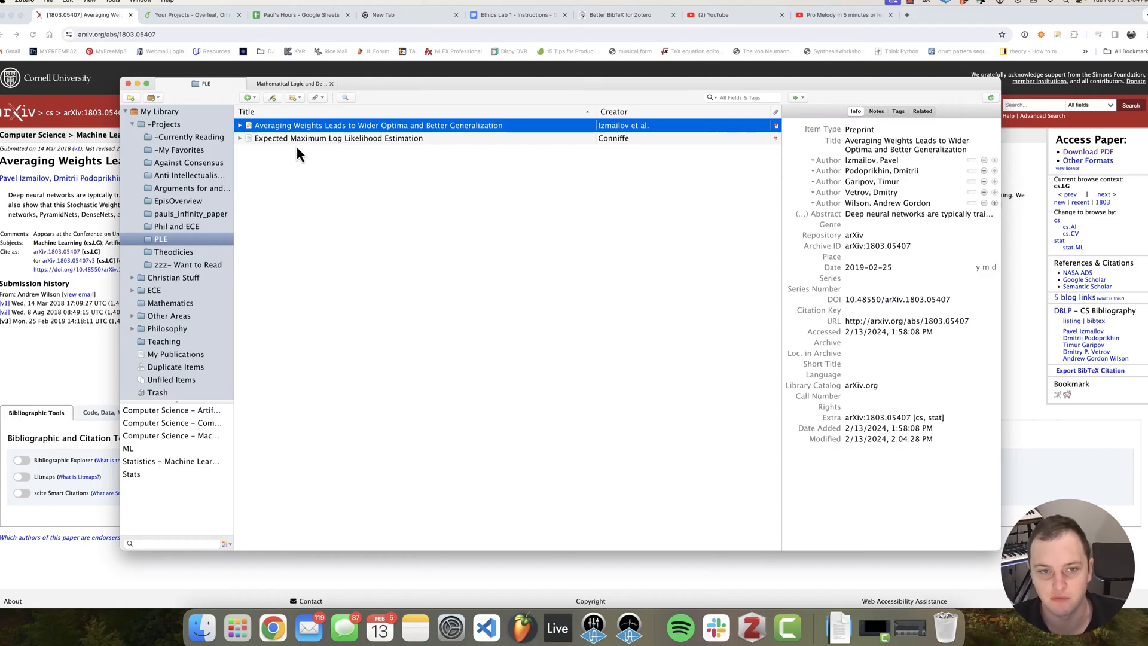
{"action": "left_click", "coordinate": [920, 224]}
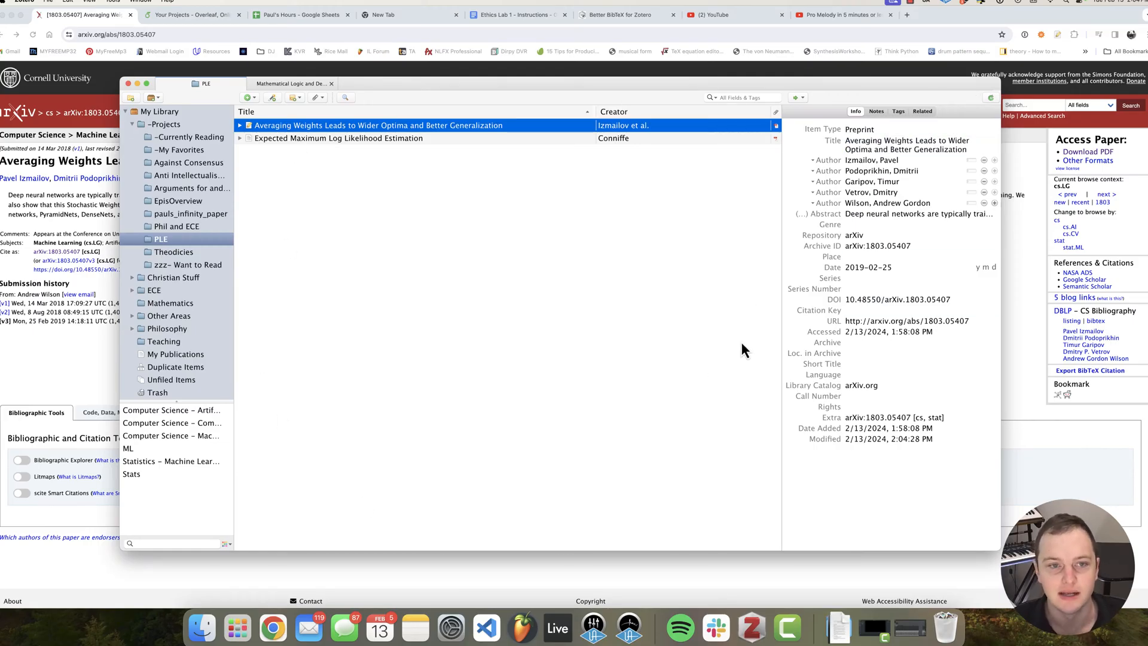
{"action": "mouse_move", "coordinate": [268, 274]}
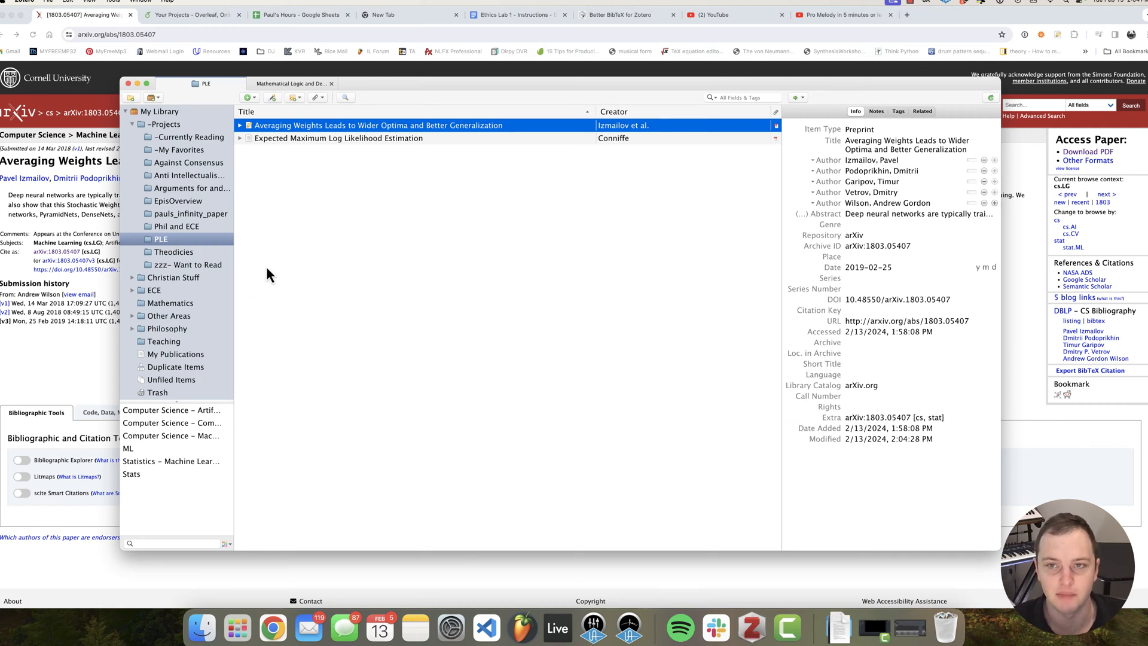
{"action": "mouse_move", "coordinate": [272, 334]}
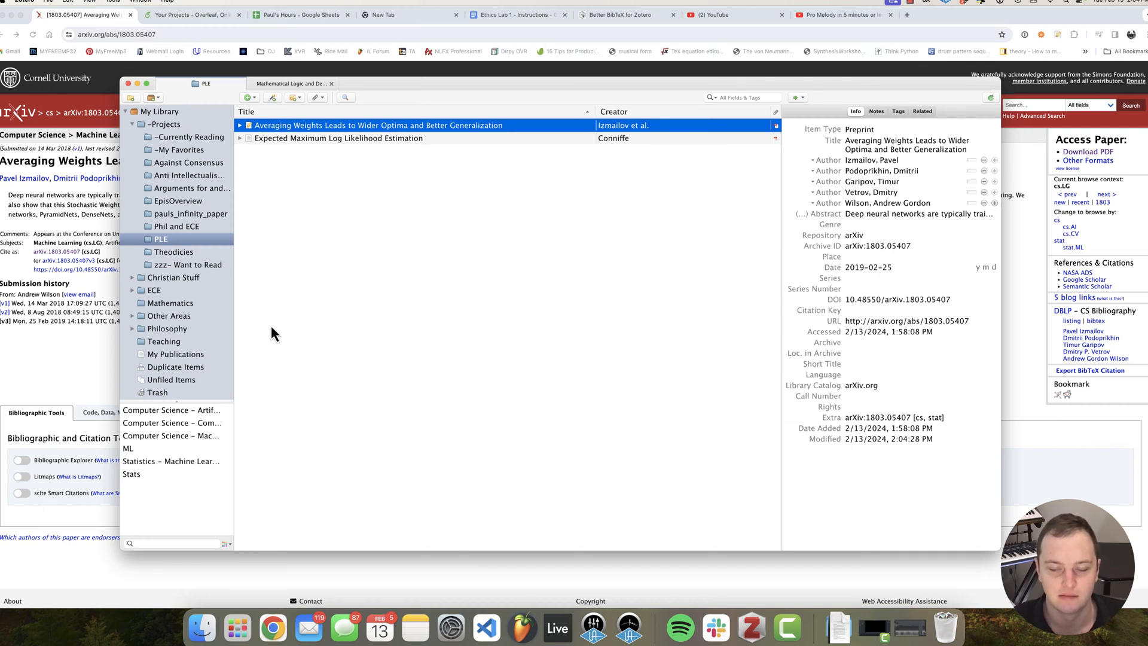
{"action": "mouse_move", "coordinate": [606, 32]}
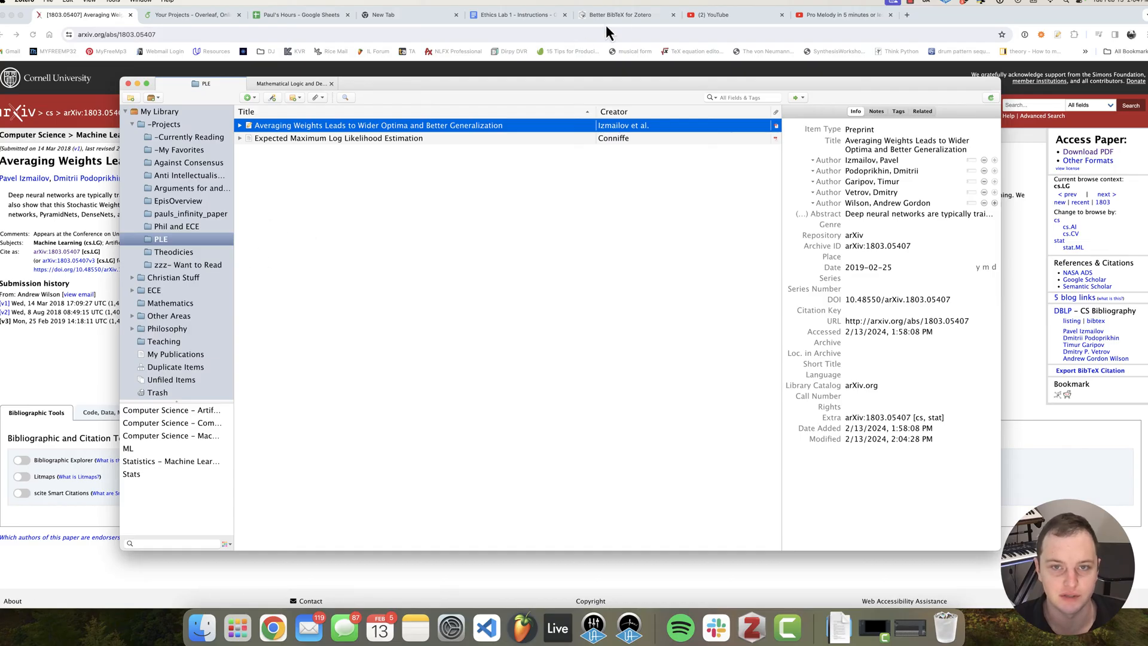
{"action": "left_click", "coordinate": [626, 15]}
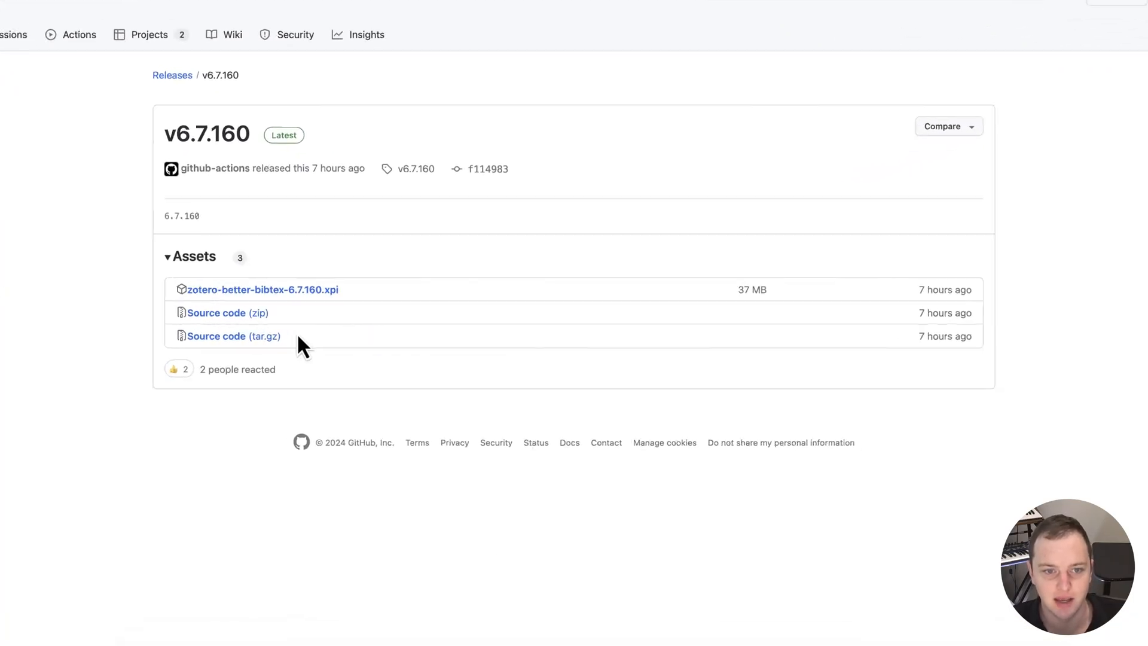
Download zotero-better-bibtex-6.7.160.xpi from the GitHub release assets into Downloads.
{"action": "left_click", "coordinate": [261, 289]}
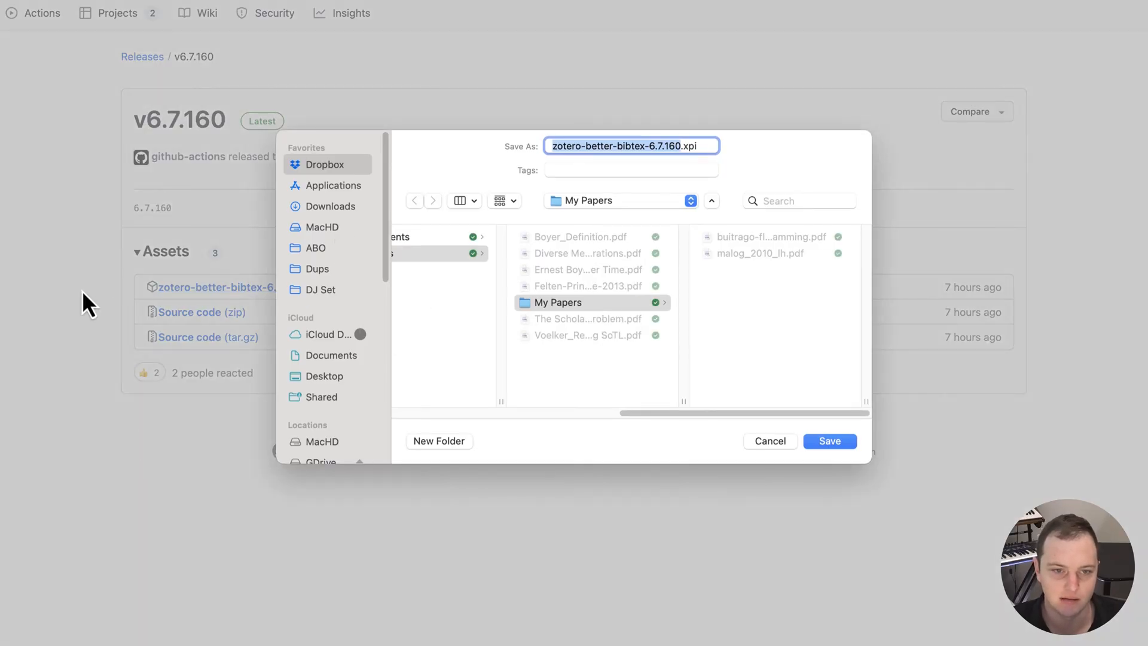
{"action": "left_click", "coordinate": [330, 205]}
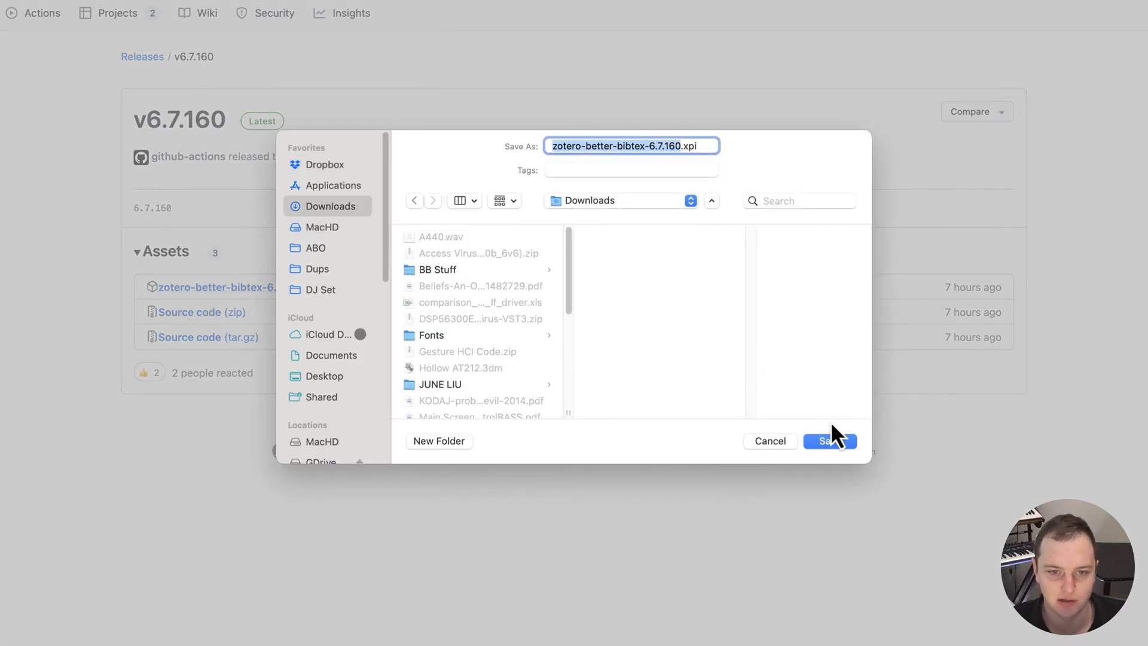
{"action": "left_click", "coordinate": [829, 440]}
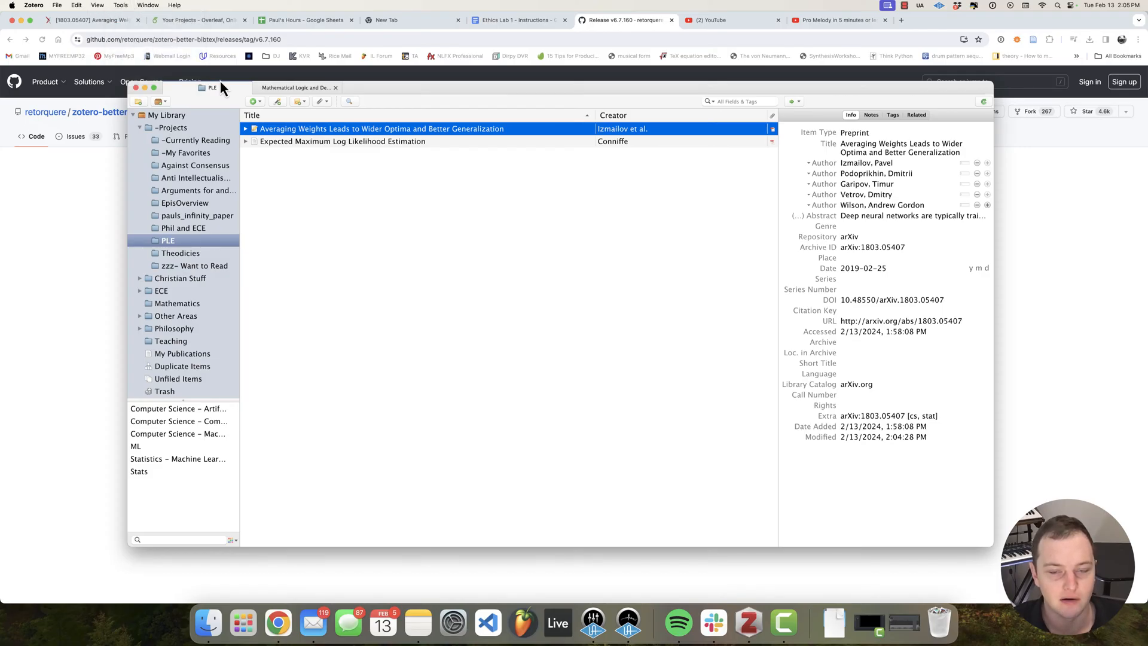
Install Better BibTeX from zotero-better-bibtex-6.7.160.xpi using Install Add-on From File.
{"action": "left_click", "coordinate": [756, 173]}
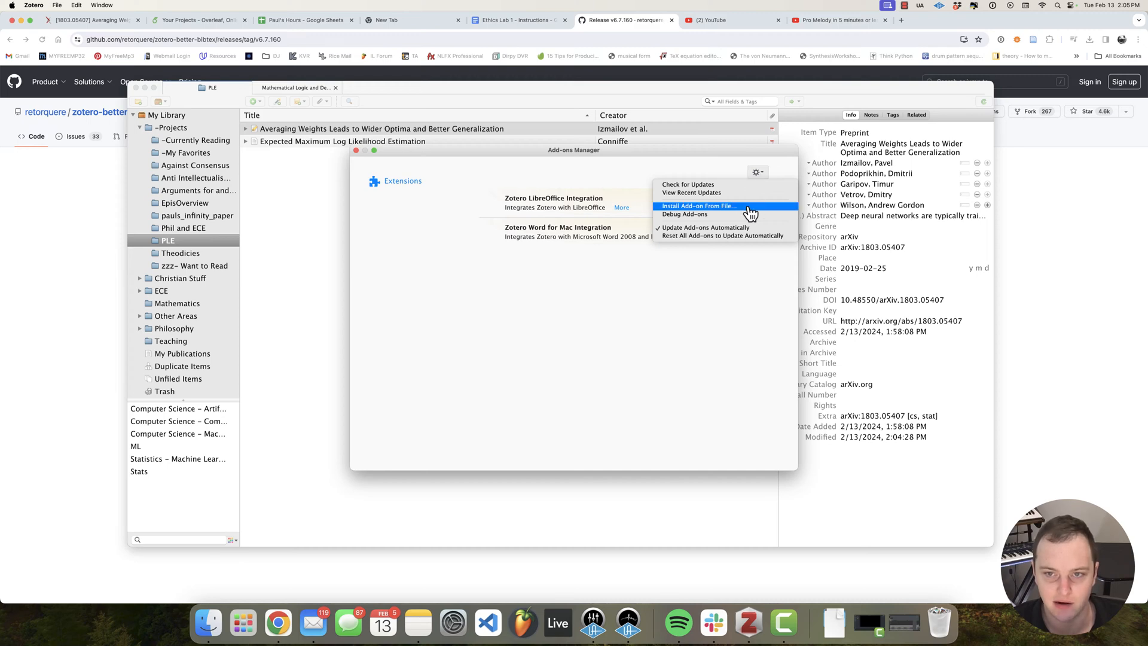
{"action": "left_click", "coordinate": [697, 205]}
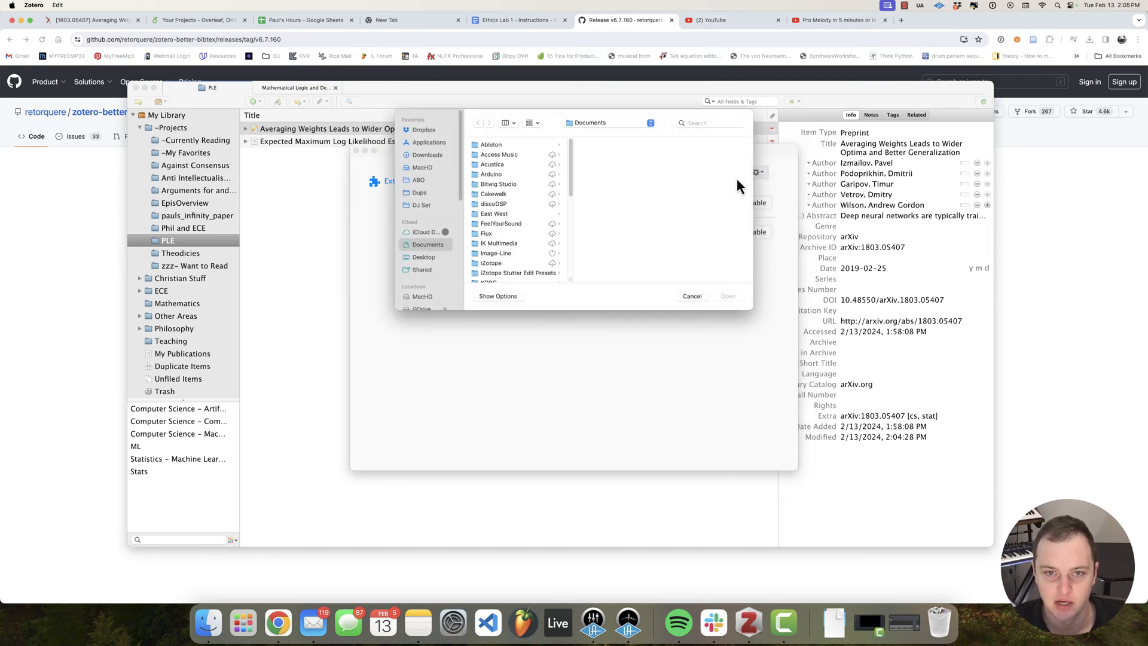
{"action": "left_click", "coordinate": [426, 154]}
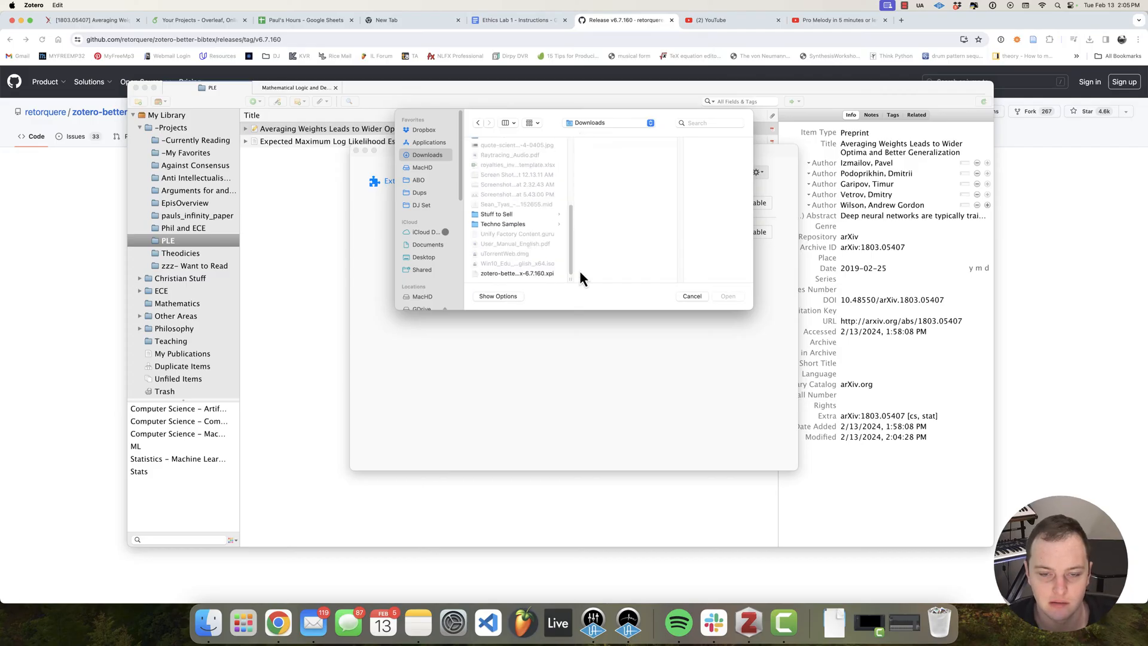
{"action": "left_click", "coordinate": [514, 273]}
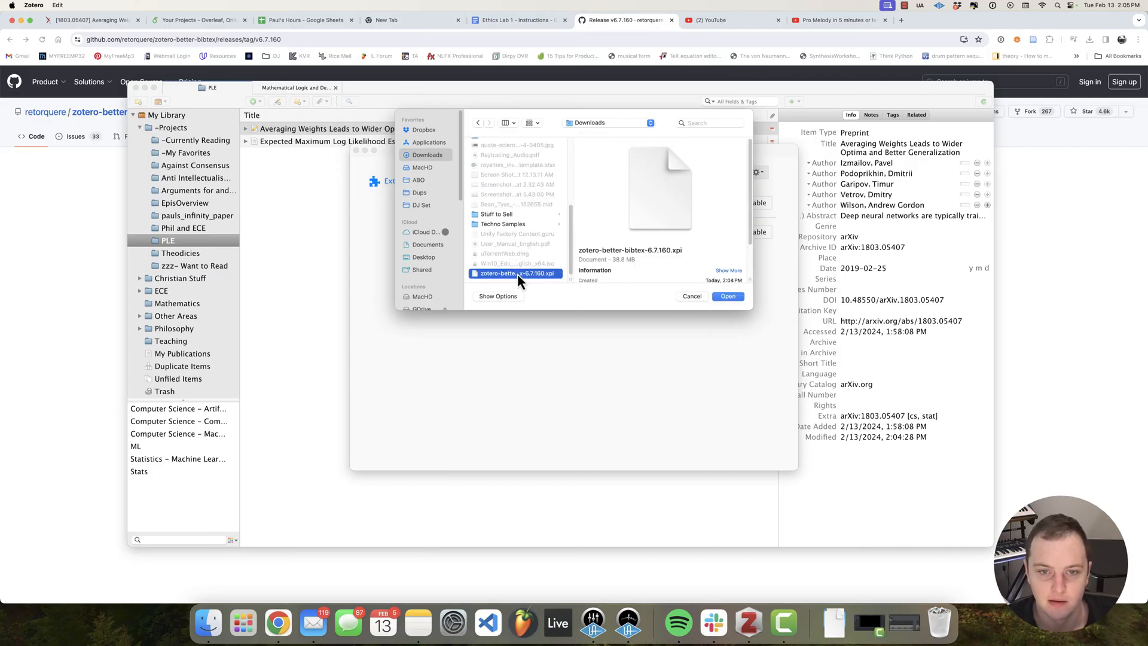
{"action": "left_click", "coordinate": [726, 295]}
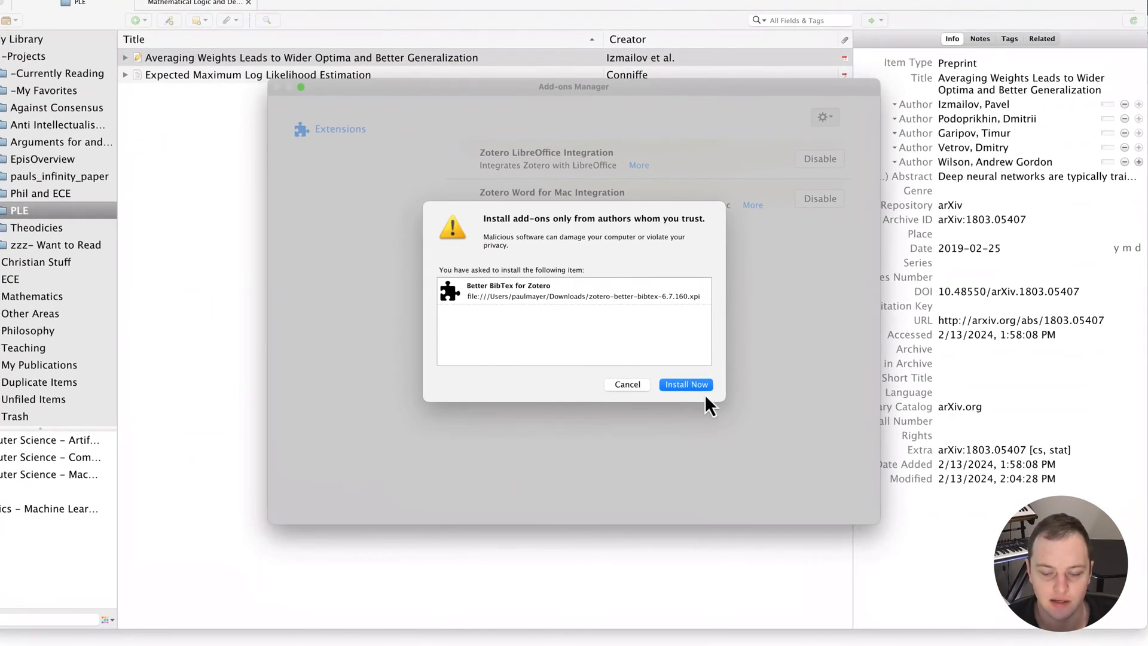
{"action": "left_click", "coordinate": [685, 384]}
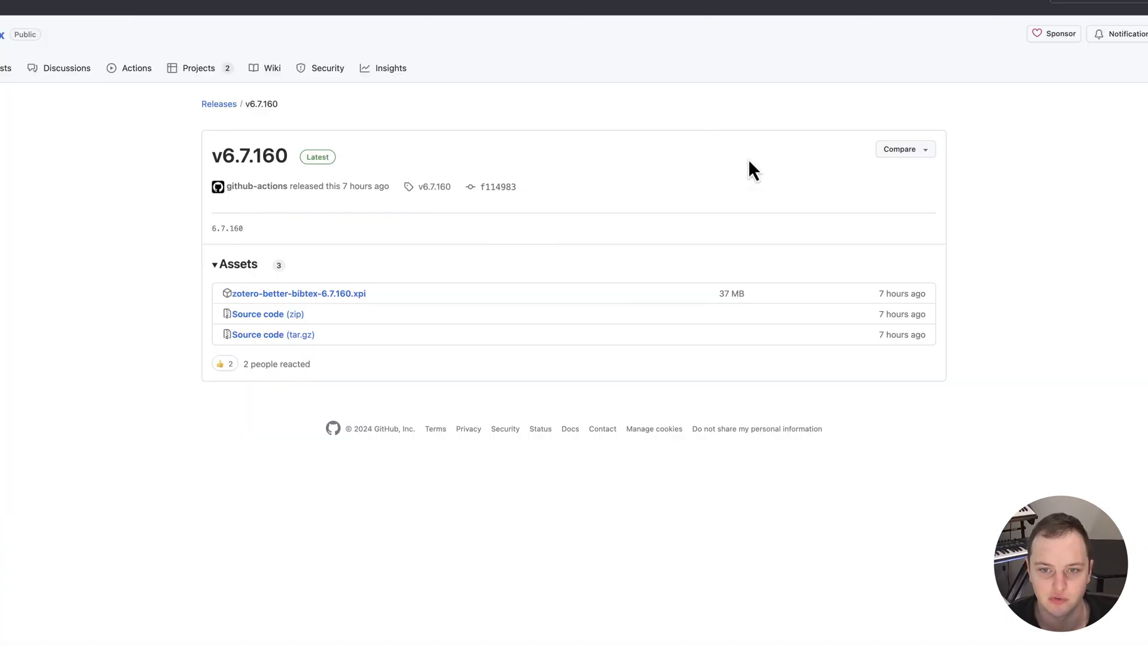
{"action": "mouse_move", "coordinate": [581, 379]}
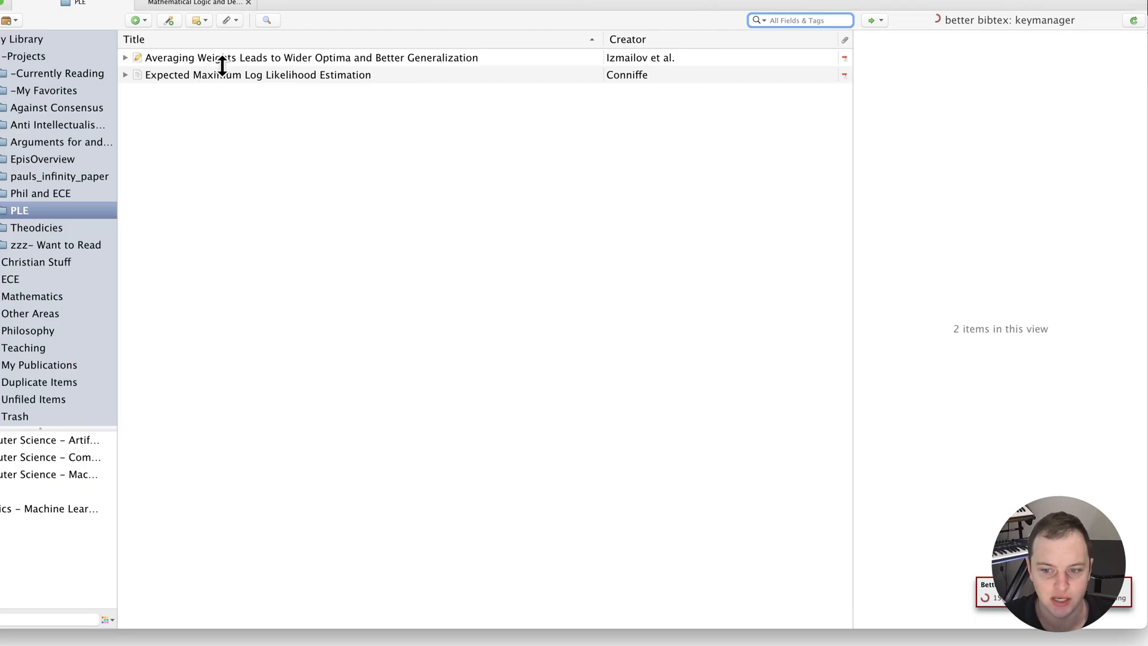
Select the Averaging Weights paper to show its details in the Info pane.
{"action": "left_click", "coordinate": [311, 58]}
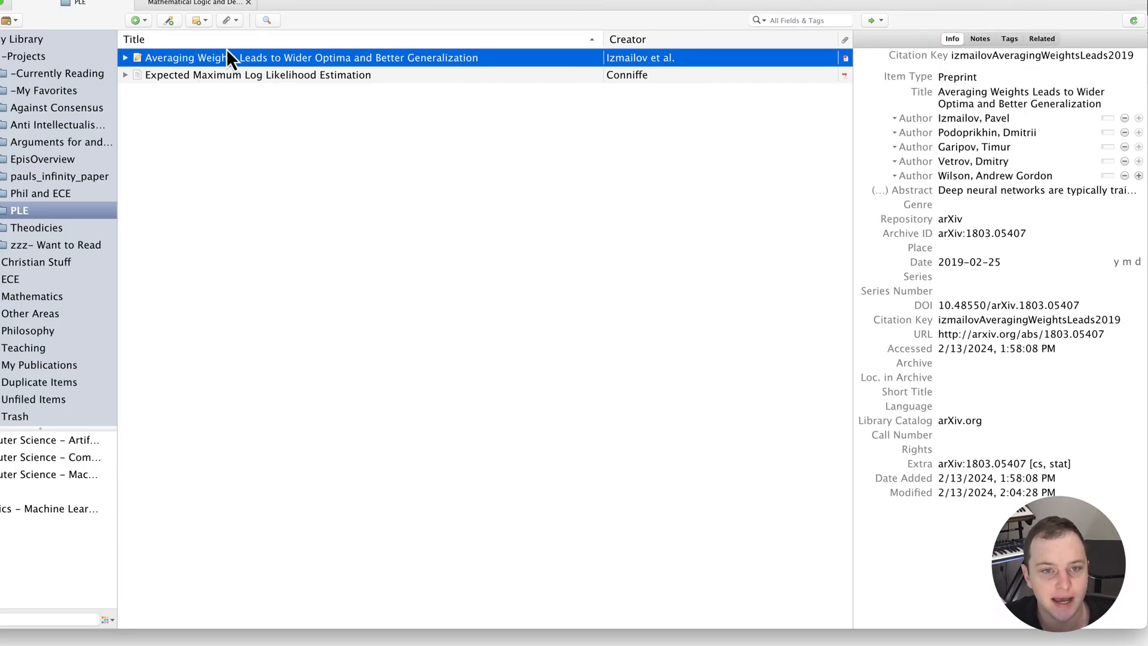
{"action": "mouse_move", "coordinate": [761, 79]}
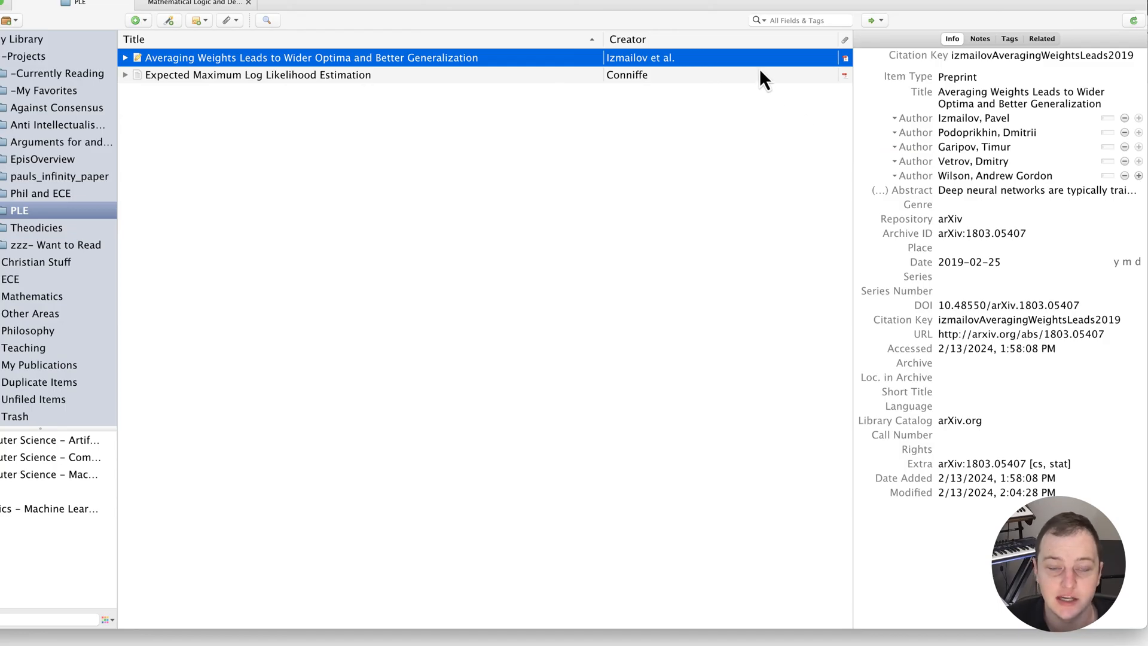
{"action": "mouse_move", "coordinate": [325, 86]}
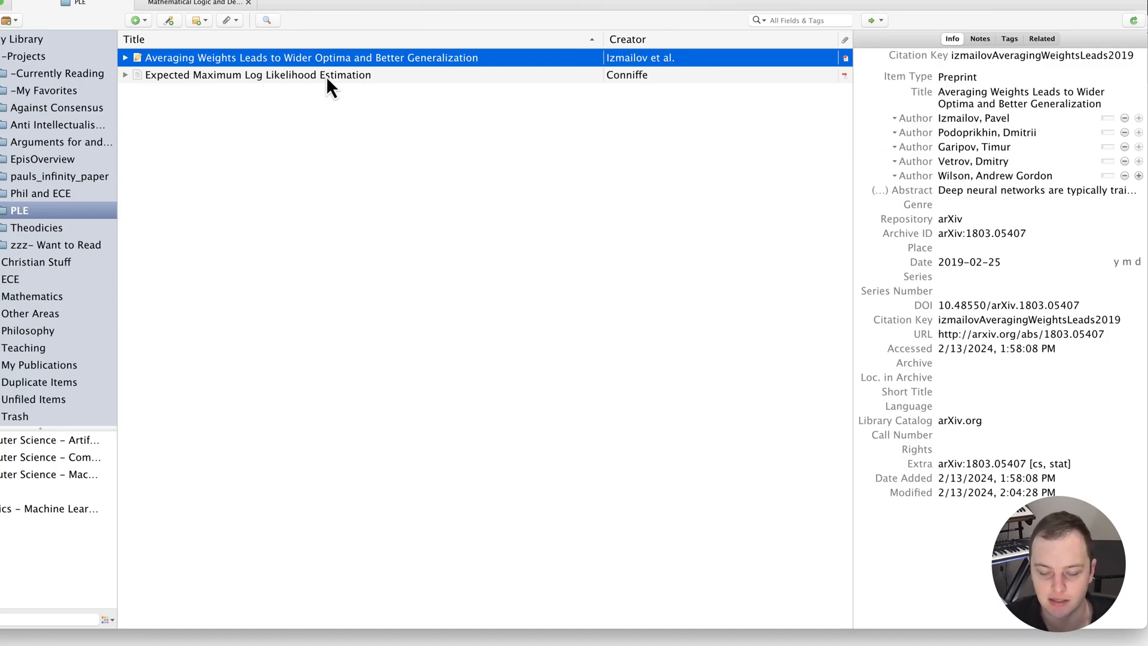
{"action": "mouse_move", "coordinate": [319, 78]}
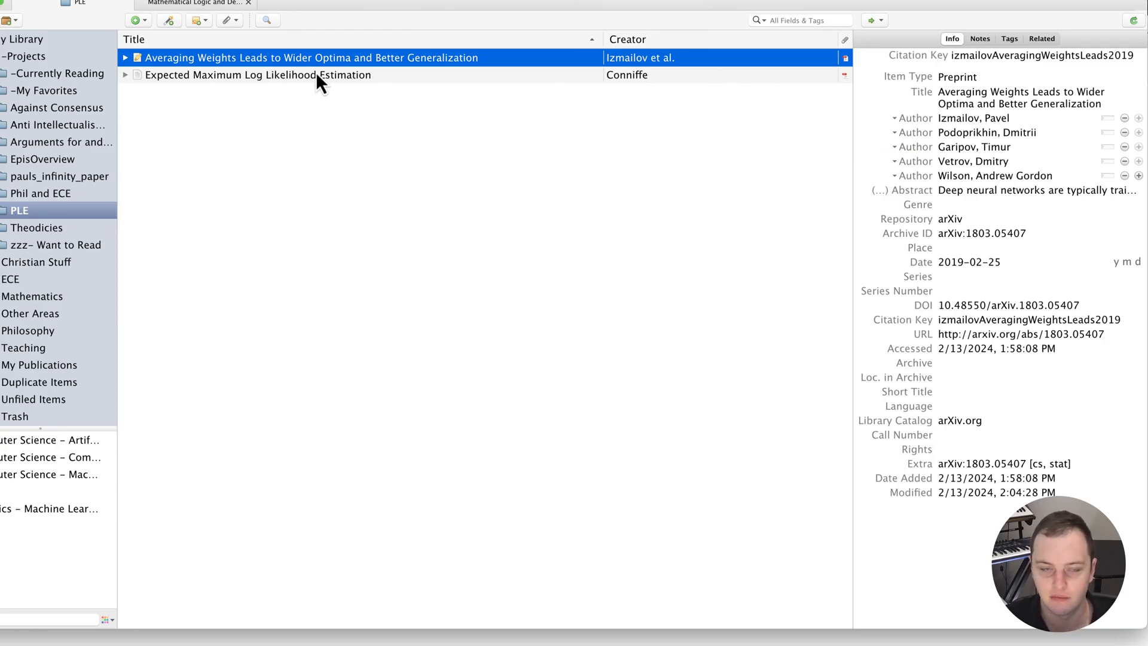
{"action": "mouse_move", "coordinate": [729, 88]}
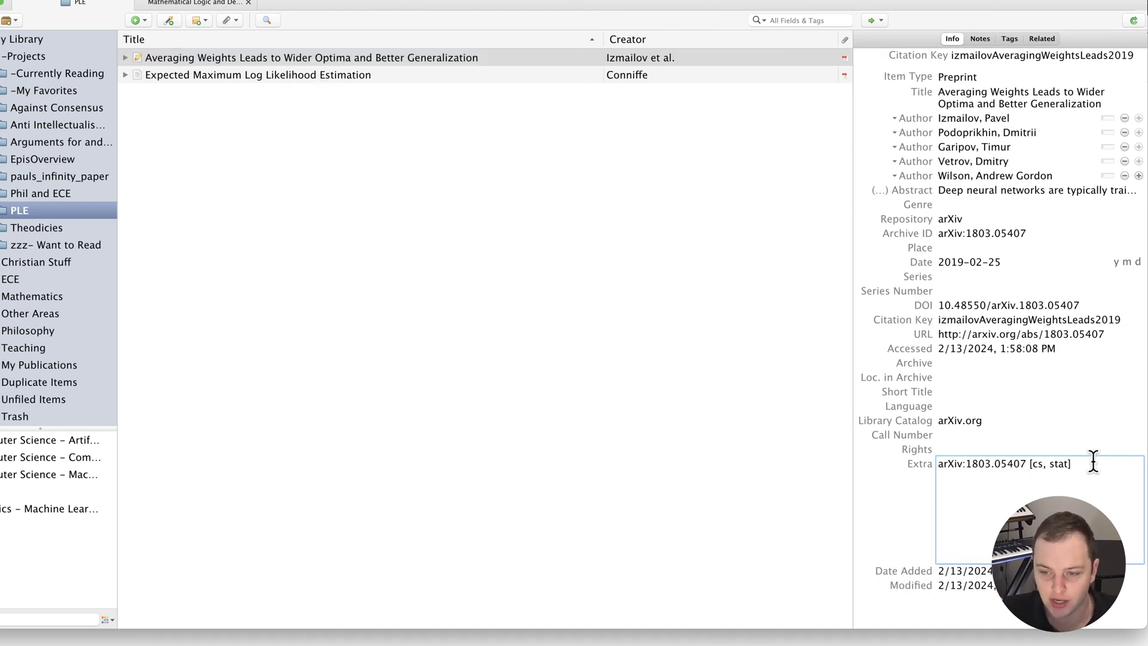
Add 'Citation Key: averaging_weights_izmailov' to the paper's Extra field.
{"action": "type", "text": "Citation Key:"}
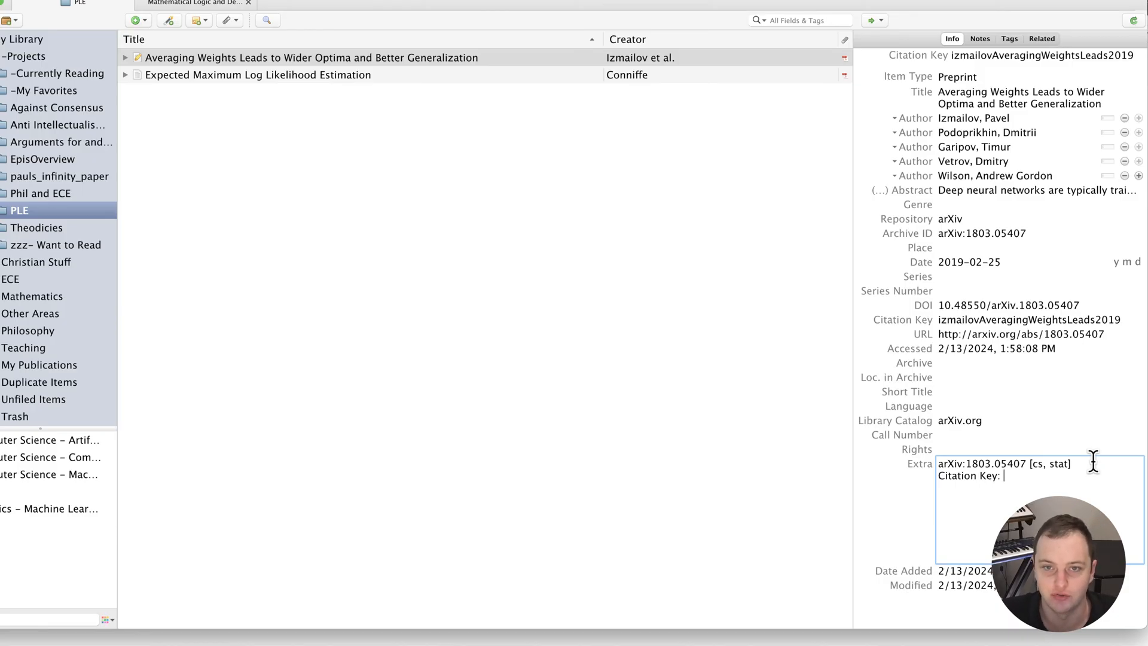
{"action": "type", "text": "averaging_weights"}
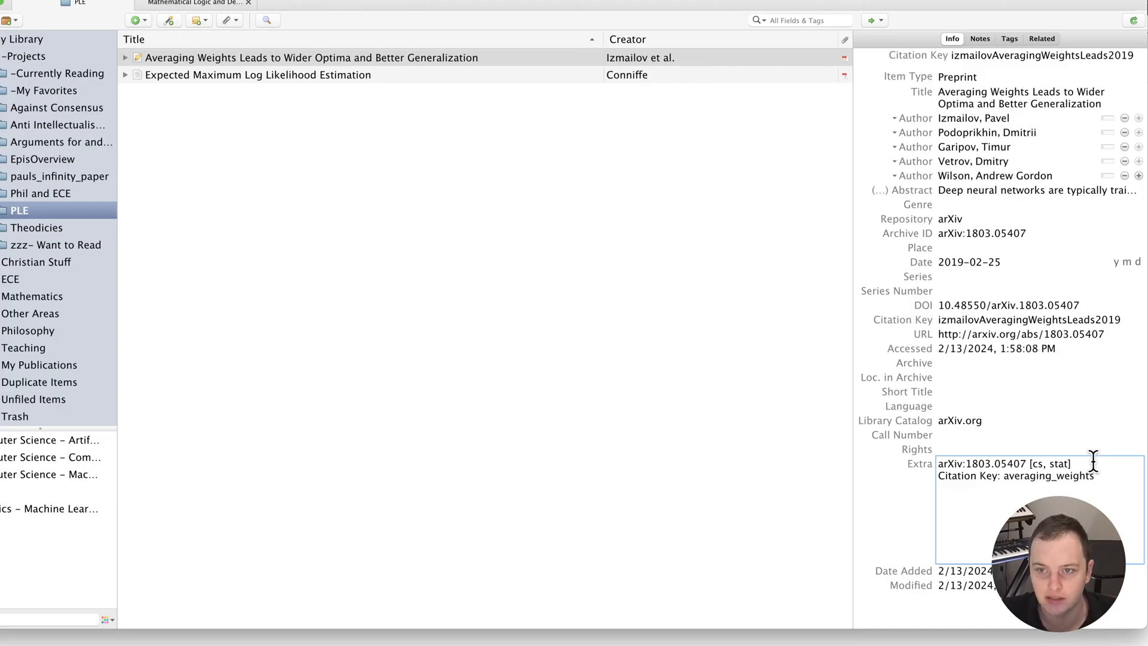
{"action": "type", "text": "_izmailoiv"}
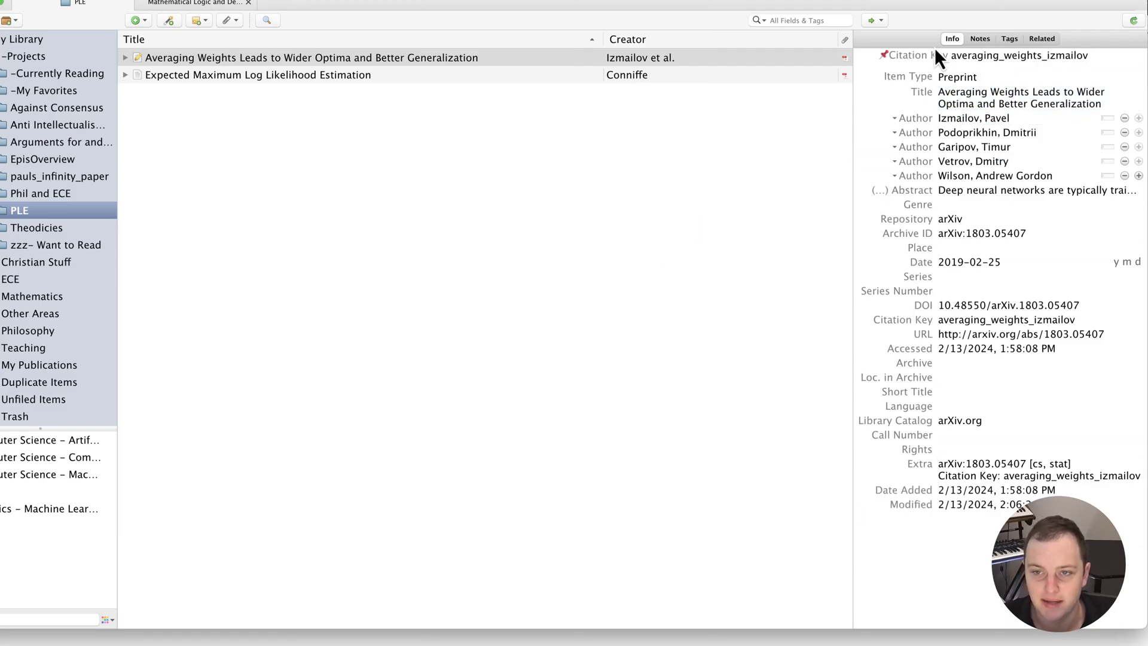
{"action": "mouse_move", "coordinate": [903, 66]}
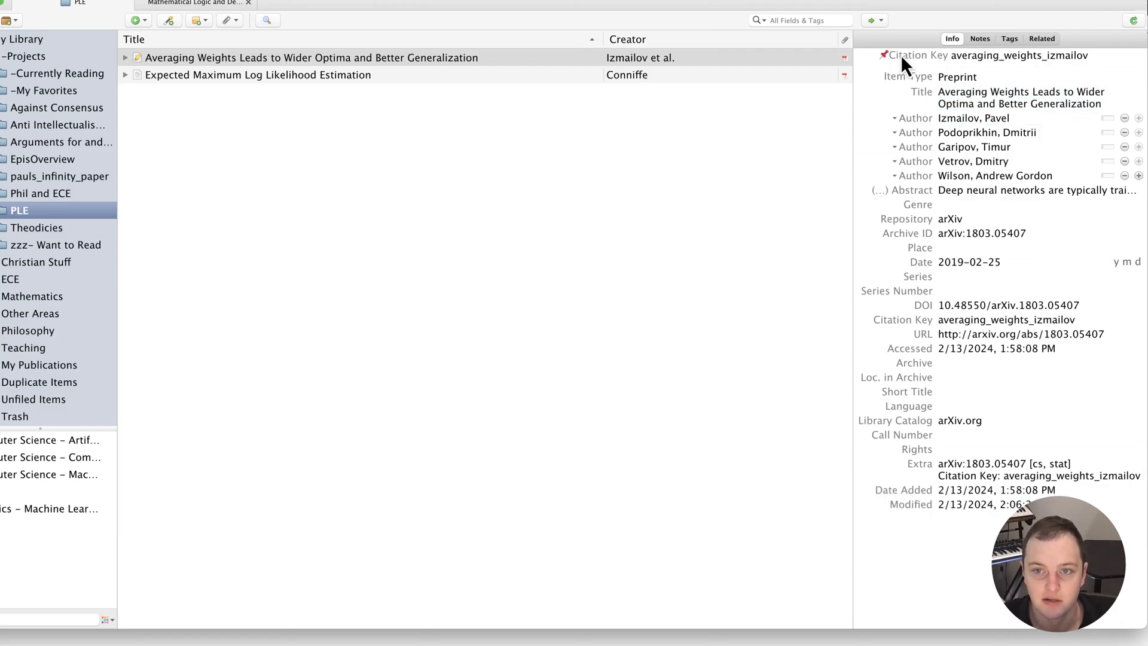
{"action": "mouse_move", "coordinate": [1010, 57]}
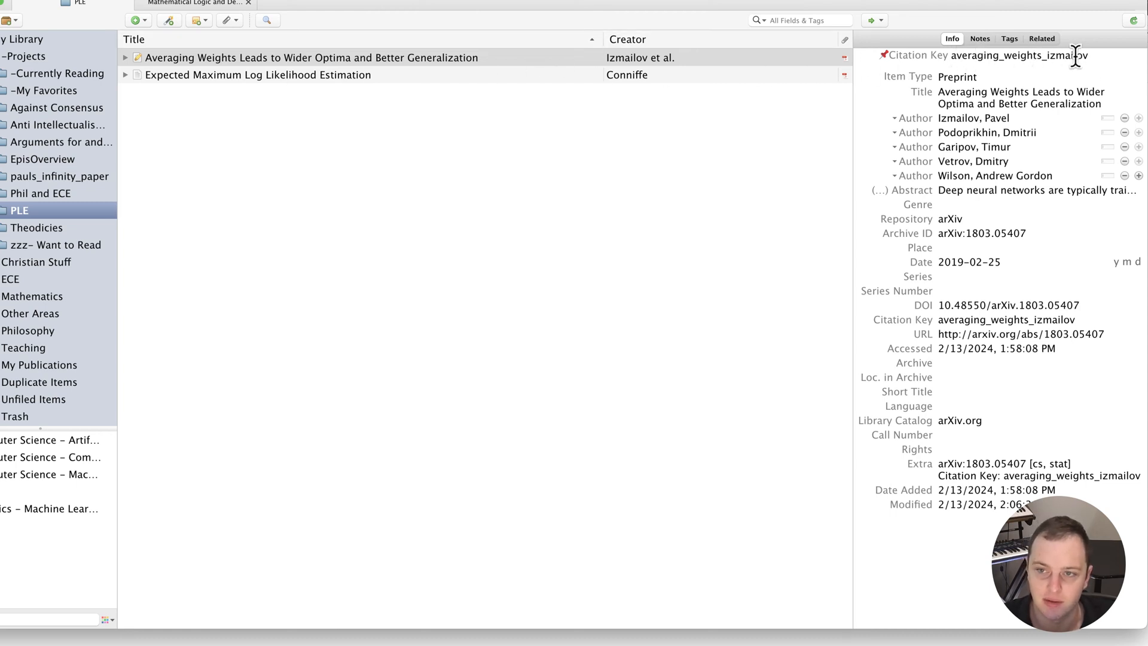
{"action": "mouse_move", "coordinate": [1041, 78]}
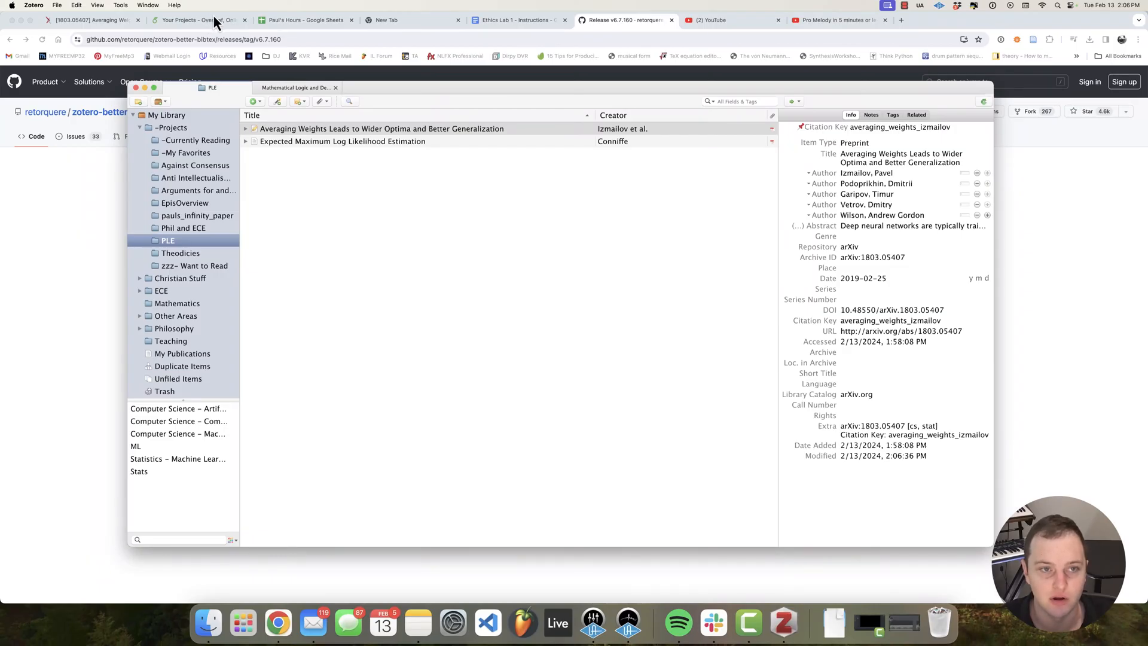
Create a Blank Project called bibtex_tutorial from the Overleaf projects page.
{"action": "left_click", "coordinate": [198, 20]}
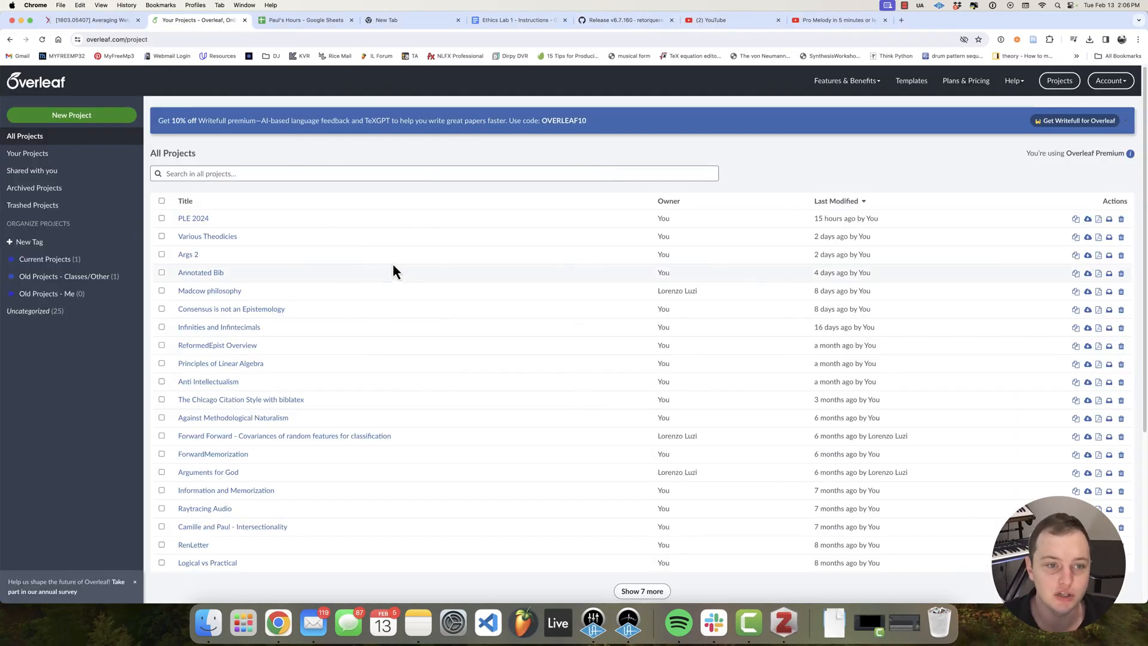
{"action": "left_click", "coordinate": [71, 114]}
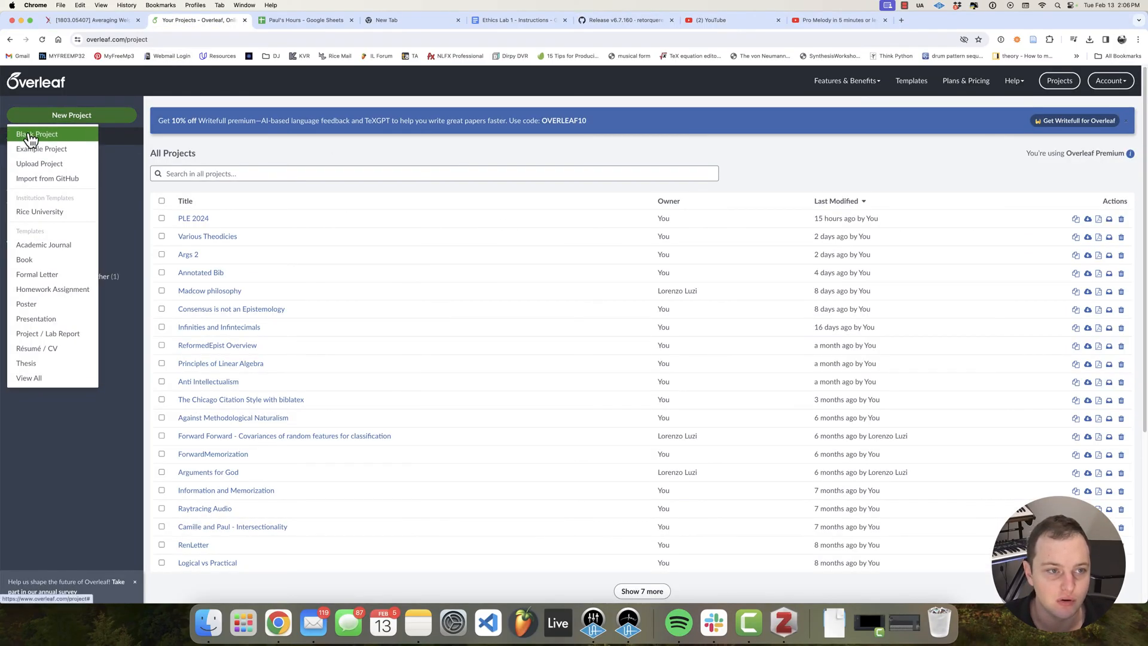
{"action": "left_click", "coordinate": [36, 133]}
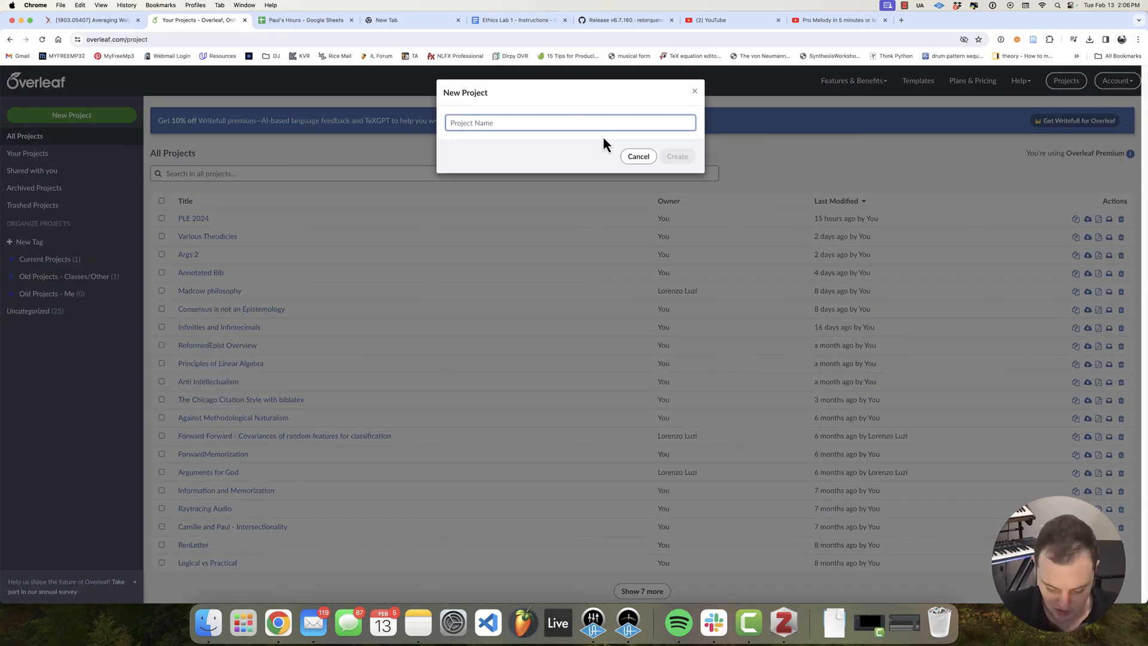
{"action": "type", "text": "bibtex"}
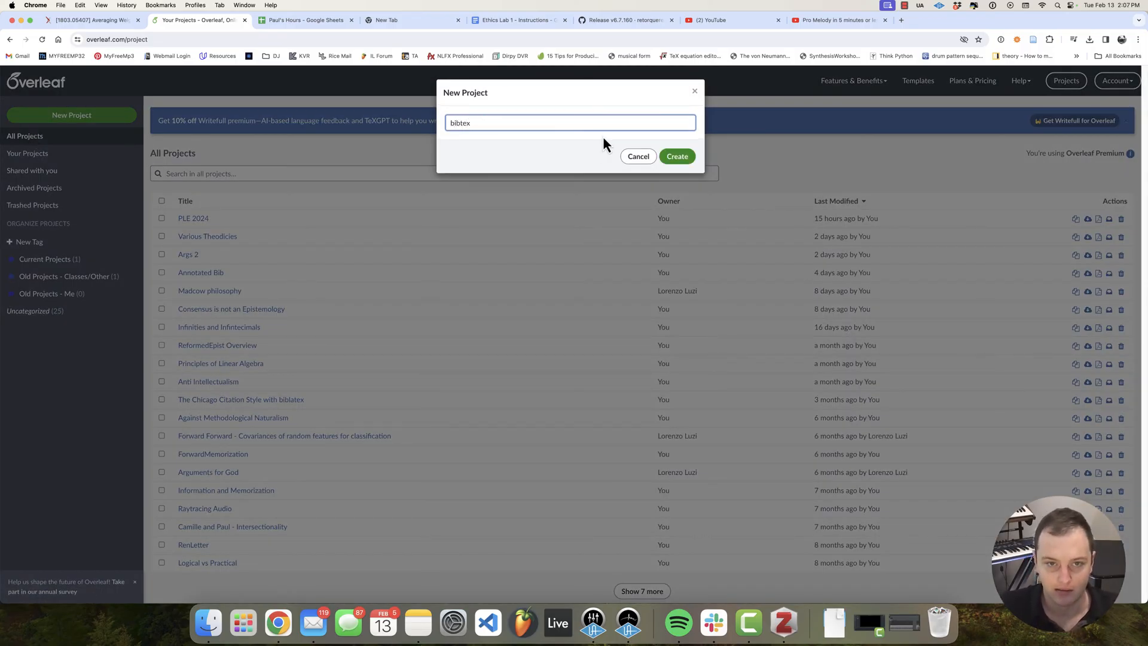
{"action": "type", "text": "_tutorial"}
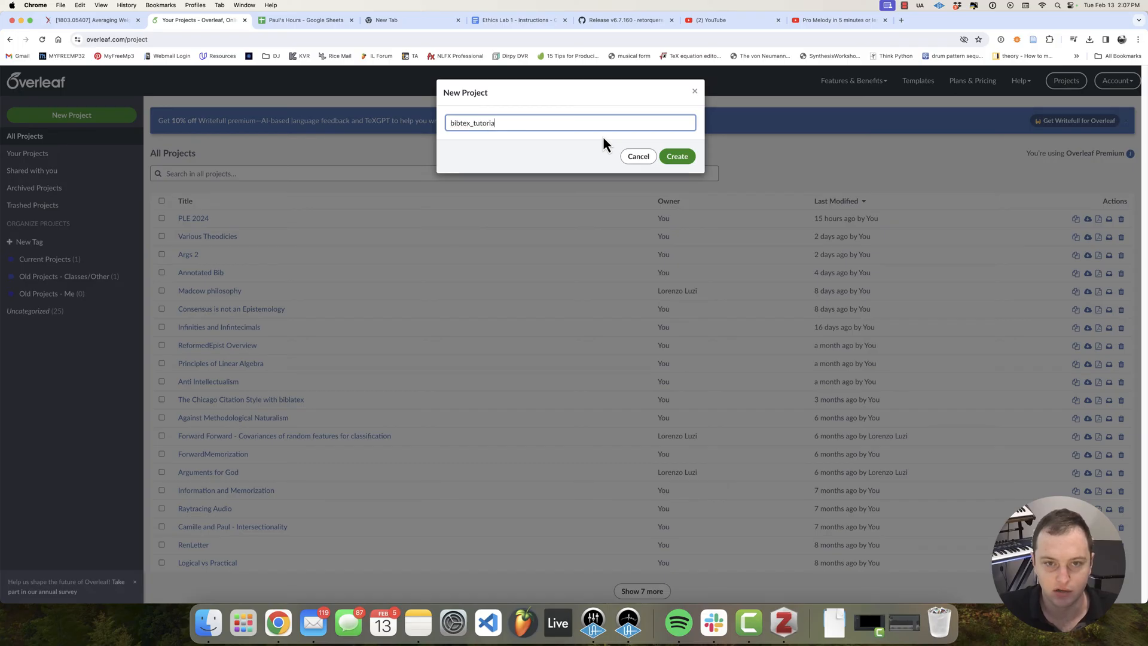
{"action": "left_click", "coordinate": [676, 156]}
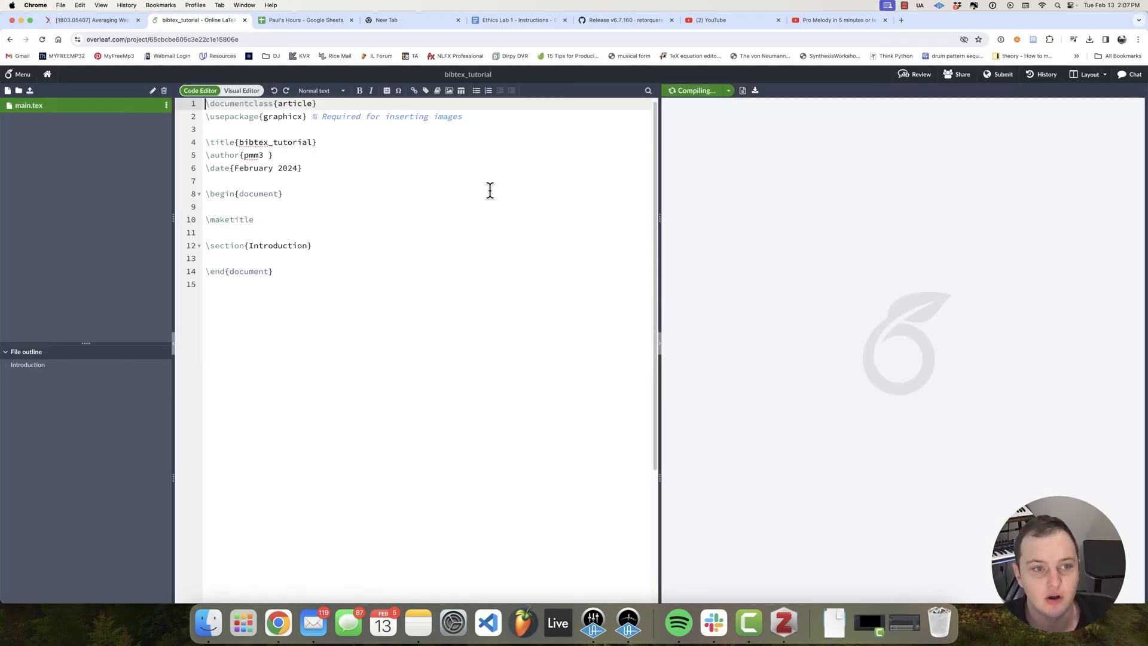
Add \usepackage{natbib} and \bibliographystyle{unsrtnat} to main.tex, plus blank lines under Introduction.
{"action": "left_click", "coordinate": [694, 90]}
{"action": "type", "text": "\\"}
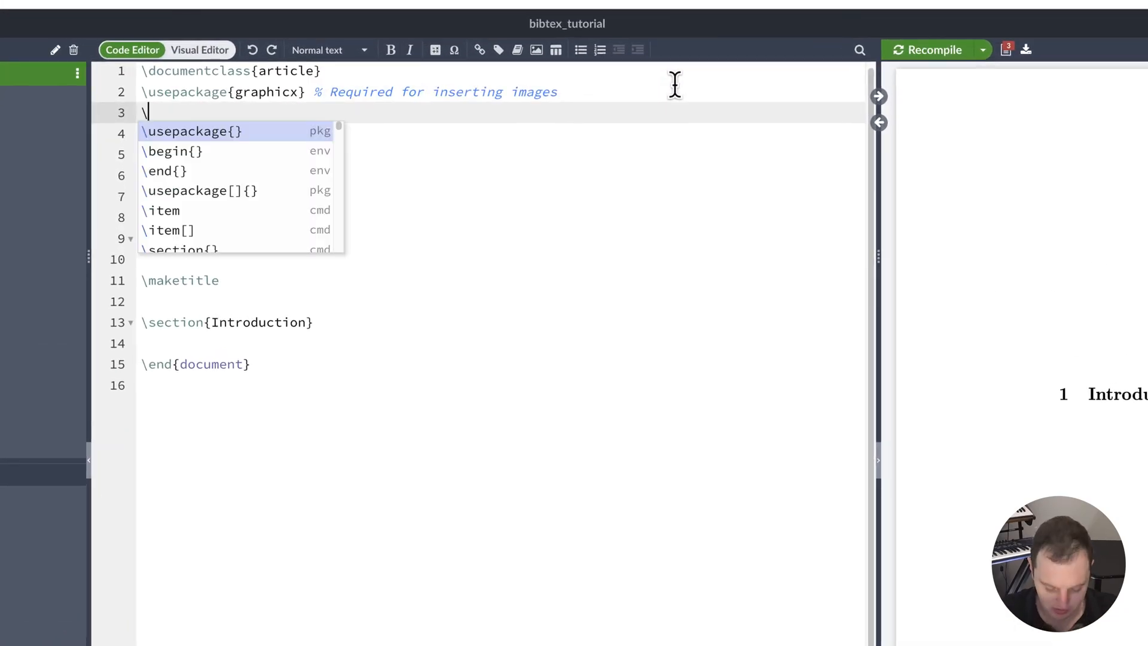
{"action": "type", "text": "usepackage{natbib"}
{"action": "type", "text": "\\bibliographystyle{unsrtnat}"}
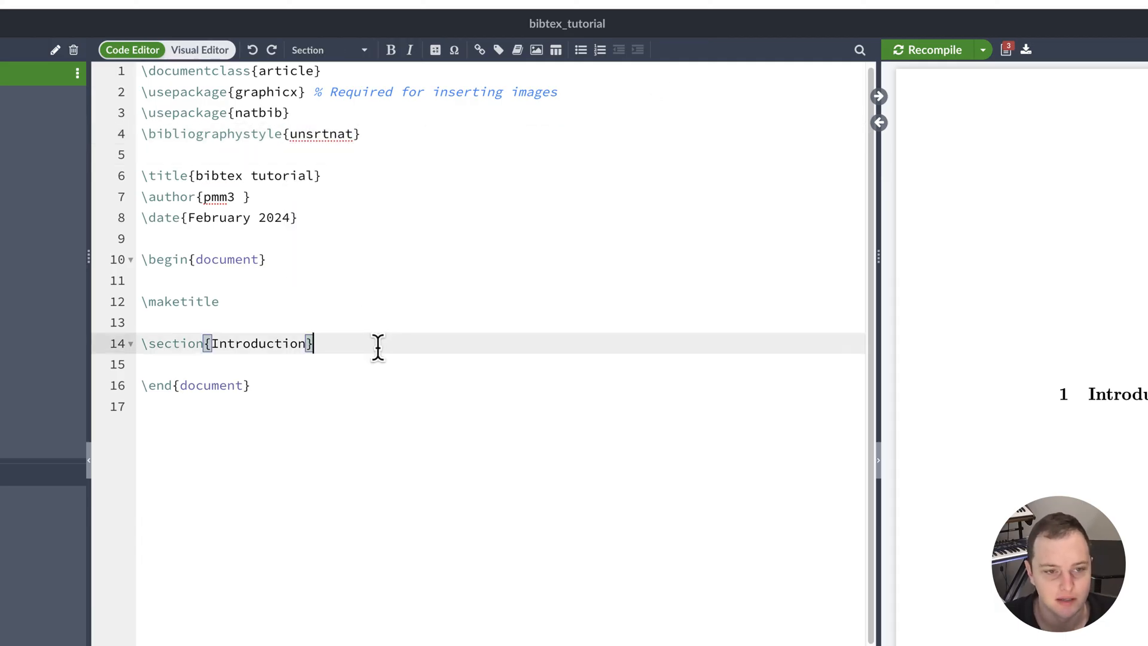
{"action": "key", "text": "enter"}
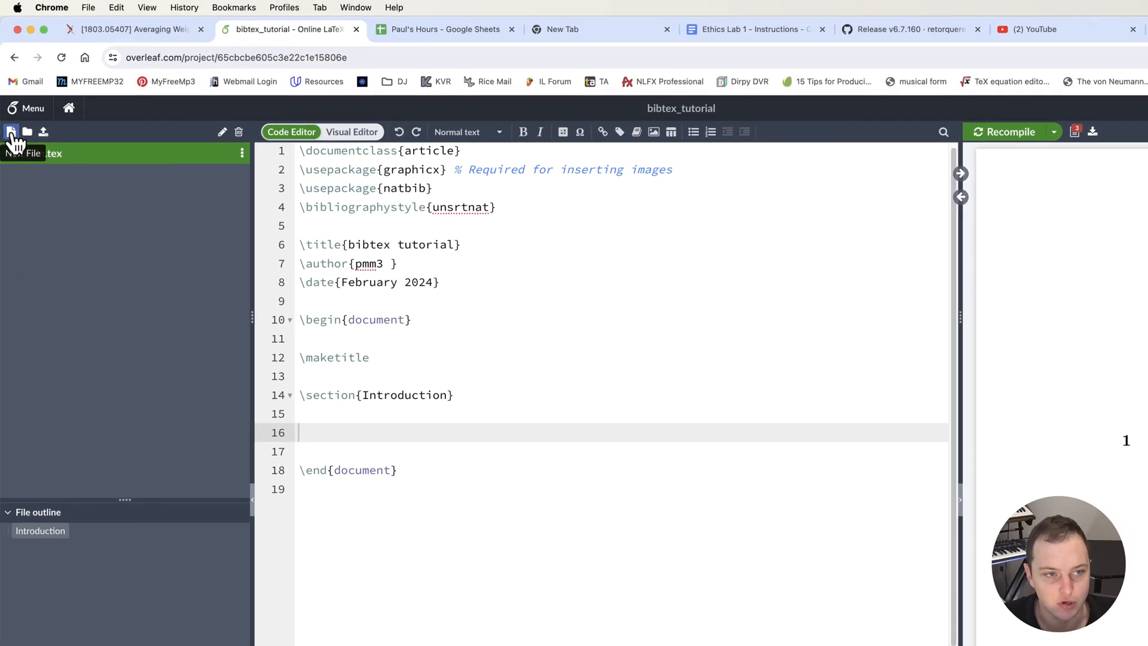
Import the Zotero library into the project as references.bib and view its entries.
{"action": "left_click", "coordinate": [11, 131]}
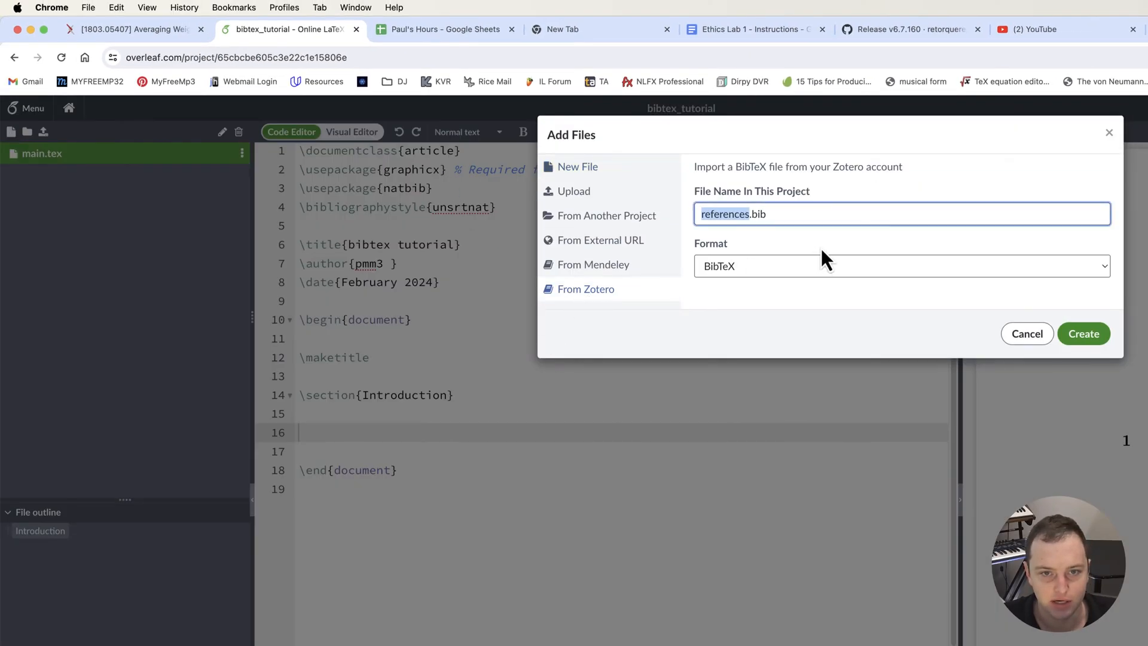
{"action": "mouse_move", "coordinate": [1120, 300]}
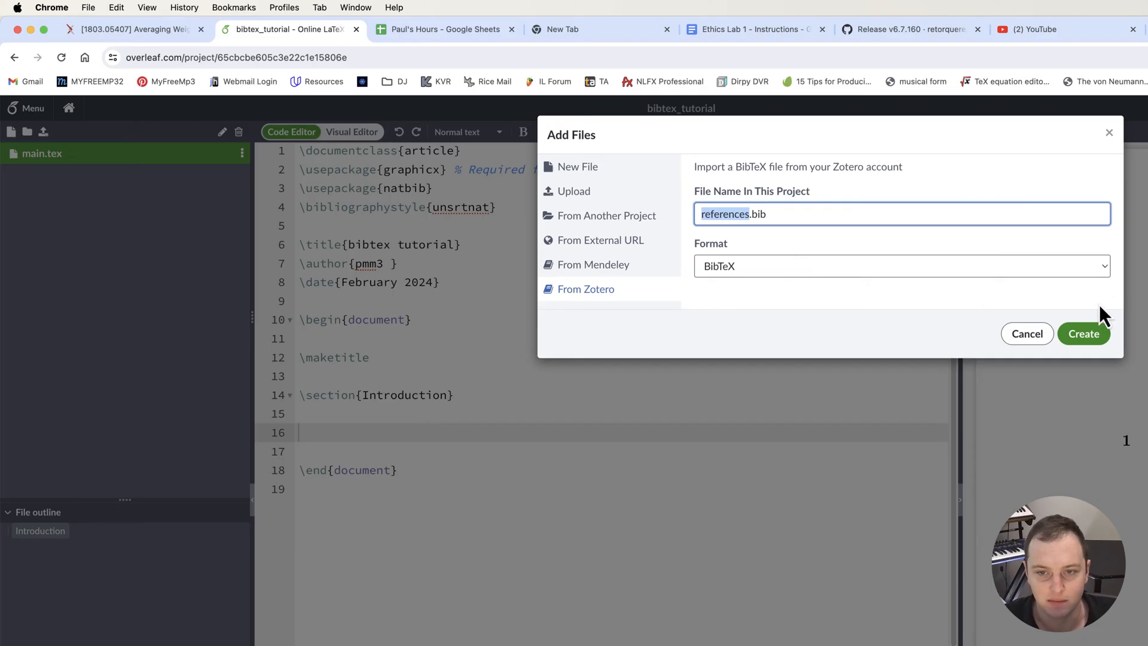
{"action": "left_click", "coordinate": [1083, 333]}
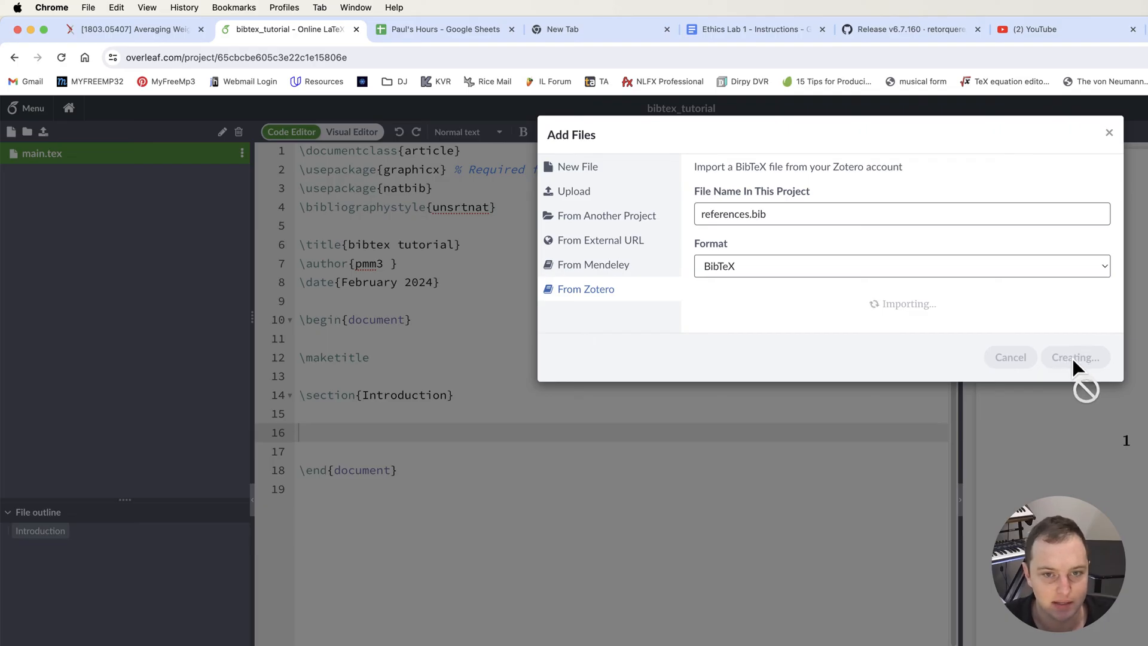
{"action": "mouse_move", "coordinate": [593, 377]}
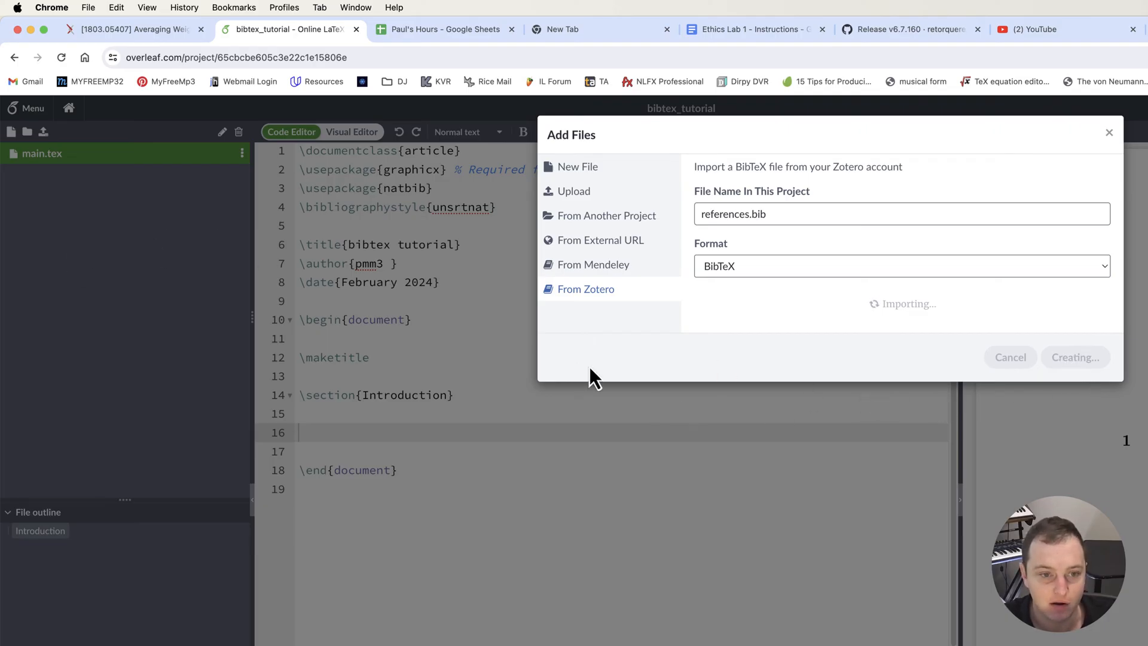
{"action": "left_click", "coordinate": [1074, 357]}
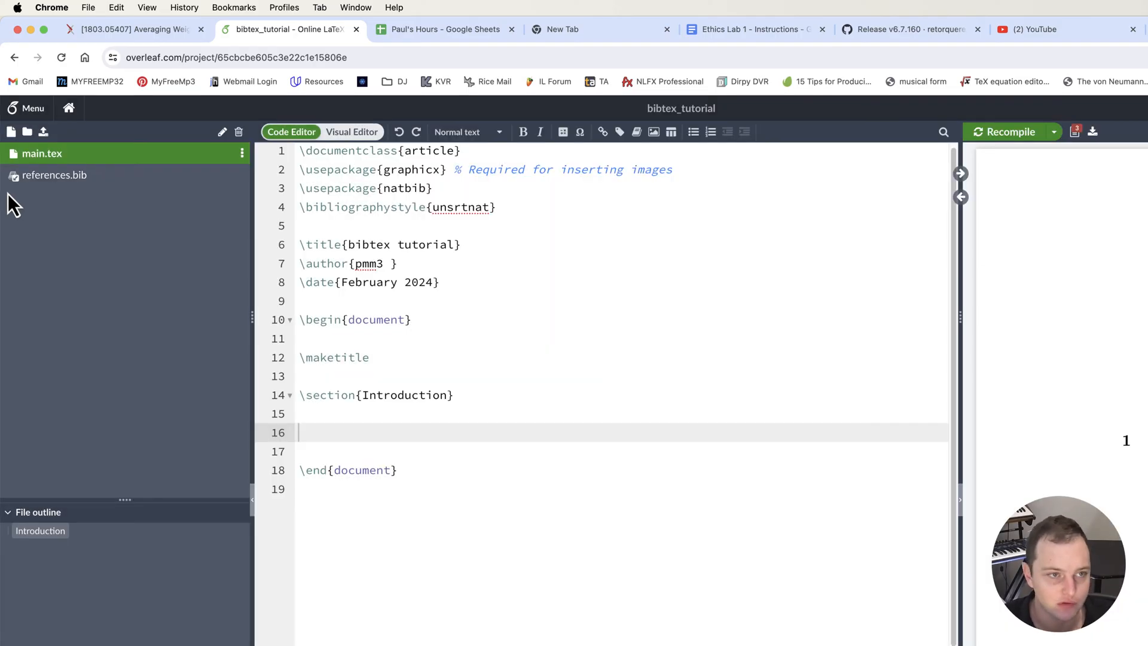
{"action": "left_click", "coordinate": [54, 175]}
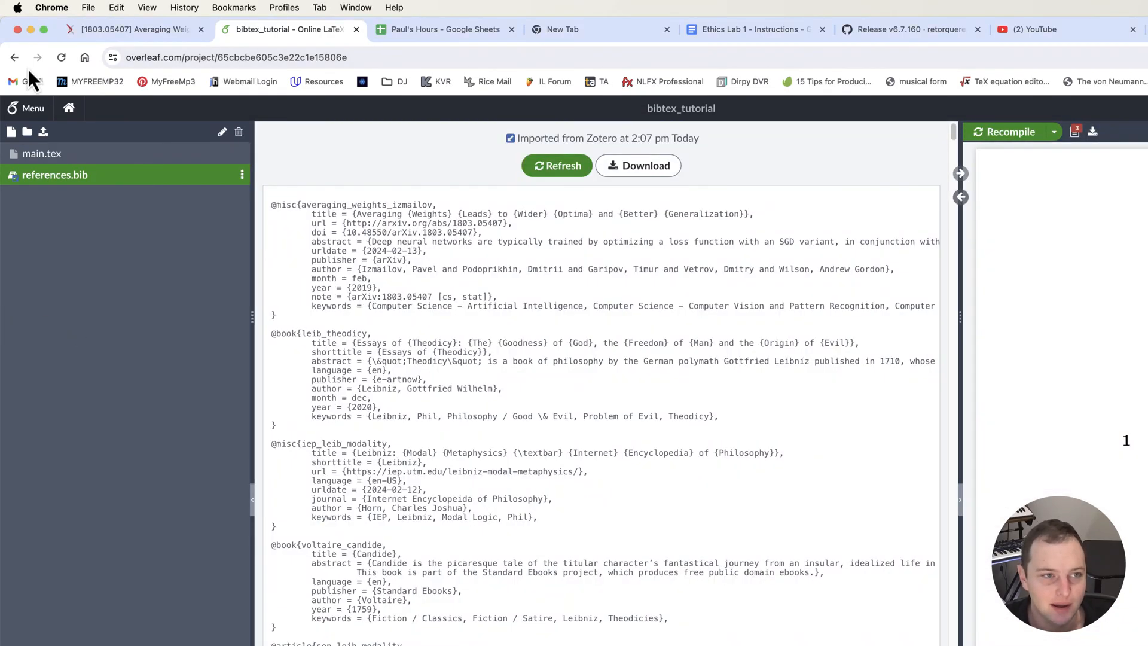
Write 'Here is the paper \cite{averaging_weights_izmailov}' and add \bibliography{references} to main.tex.
{"action": "left_click", "coordinate": [42, 153]}
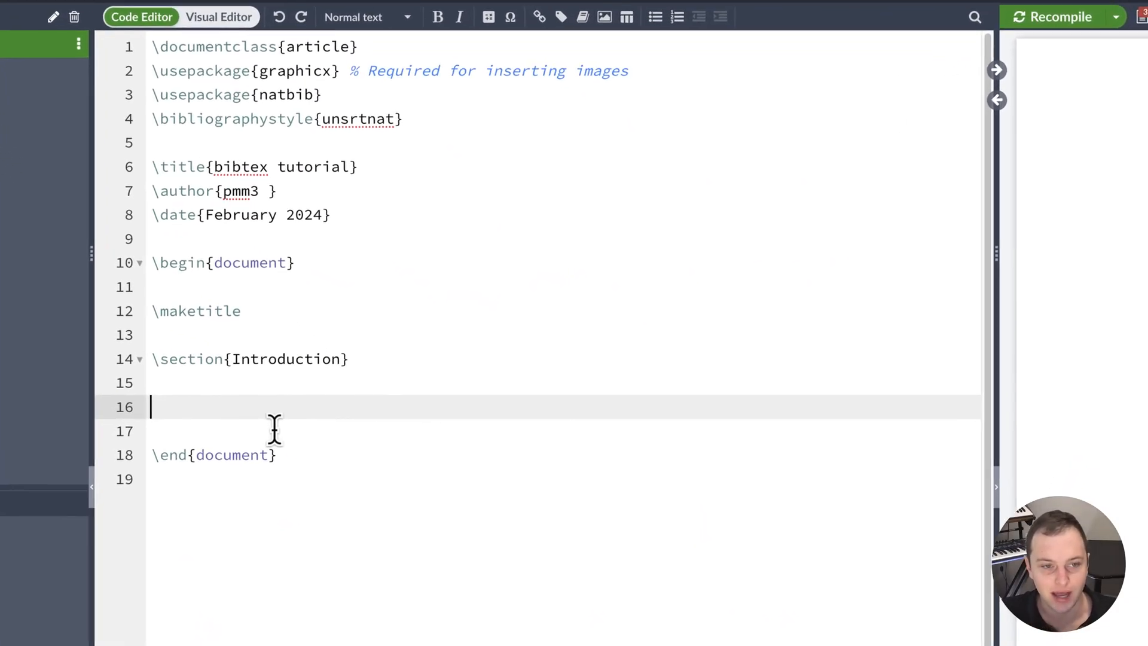
{"action": "type", "text": "\\cite{"}
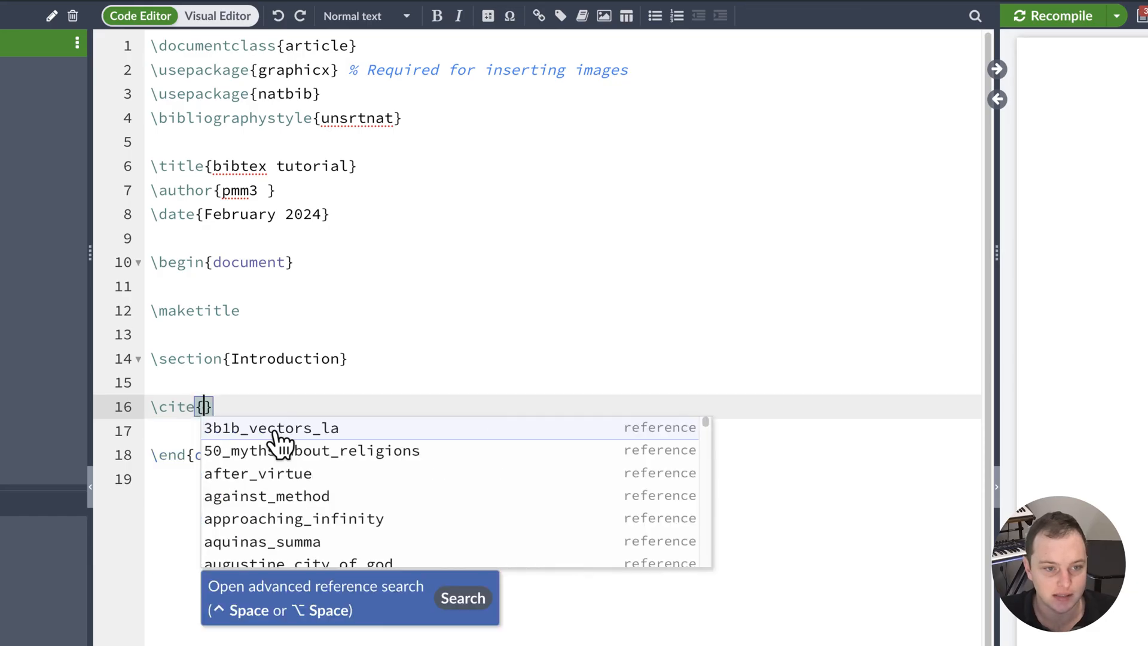
{"action": "type", "text": "av"}
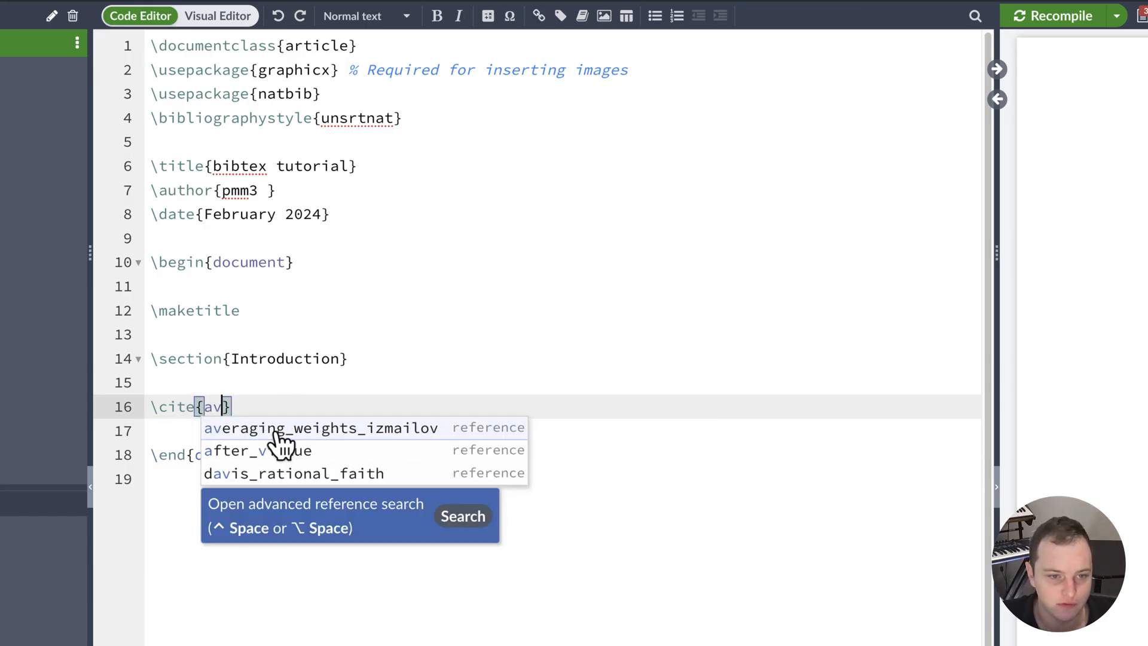
{"action": "left_click", "coordinate": [320, 427]}
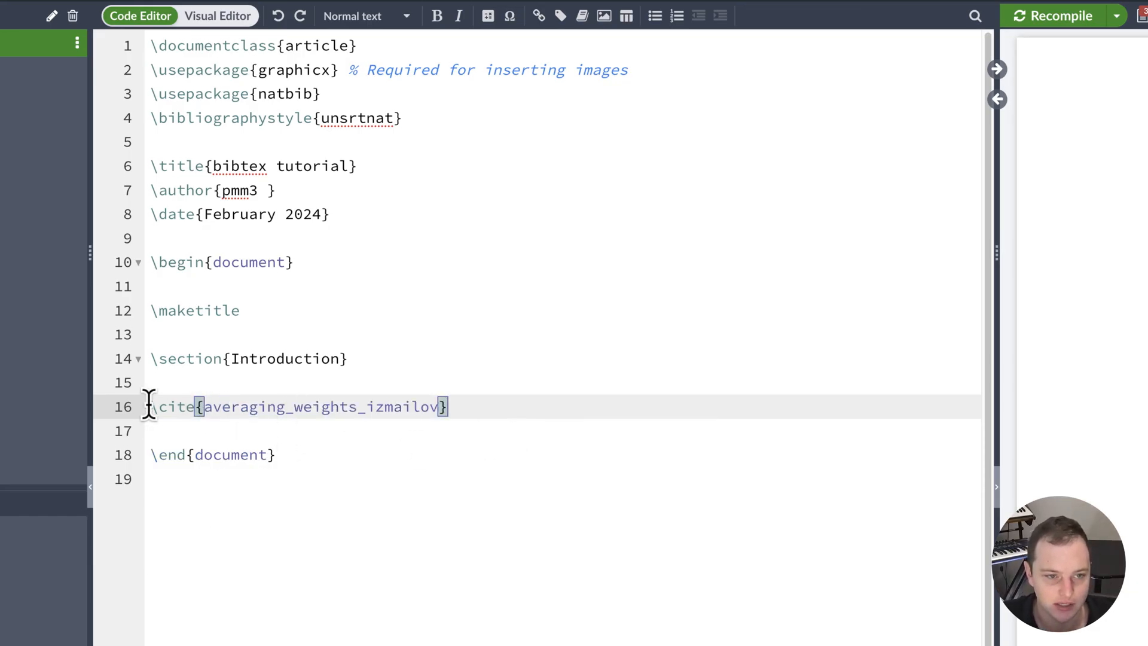
{"action": "type", "text": "Here"}
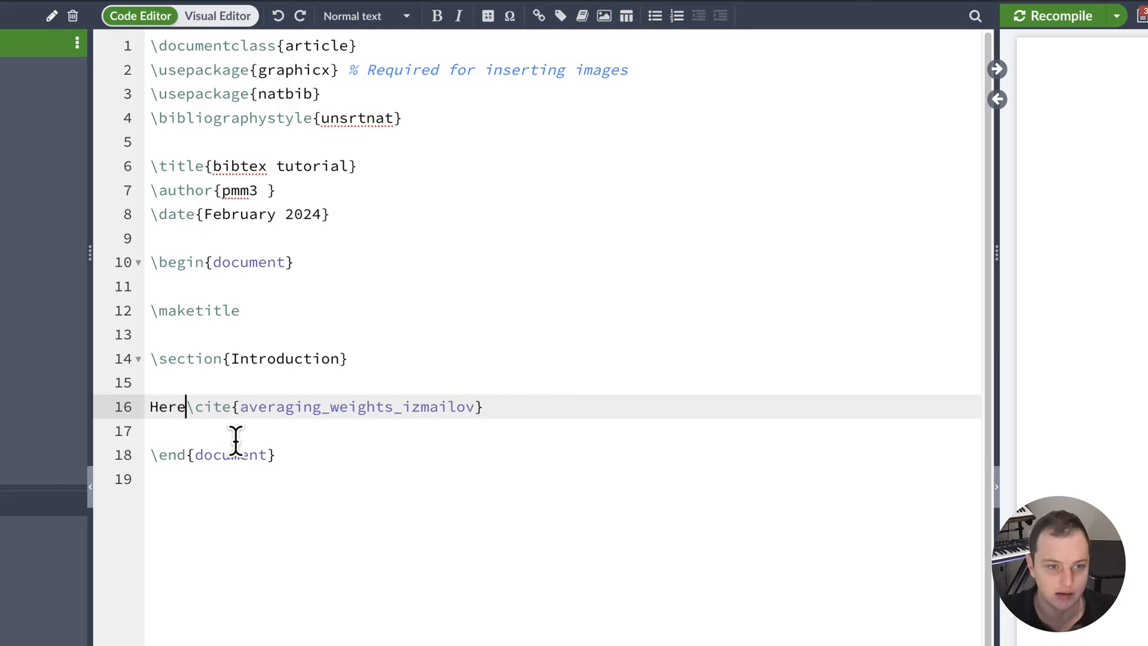
{"action": "type", "text": "is the paper"}
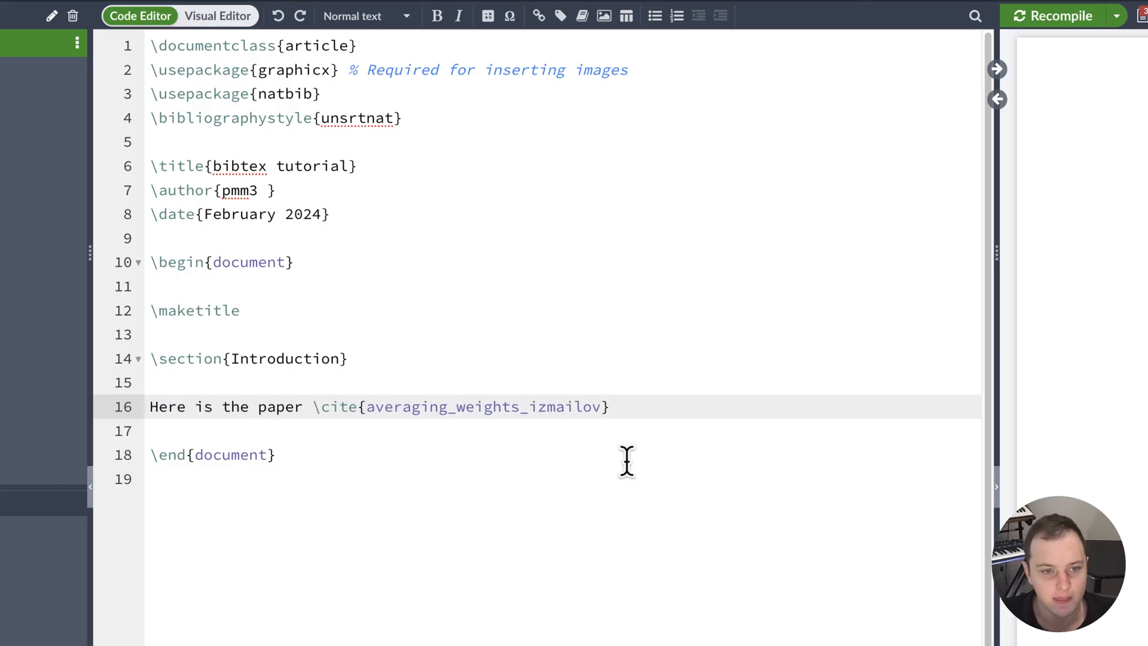
{"action": "type", "text": "\\bibliography{references"}
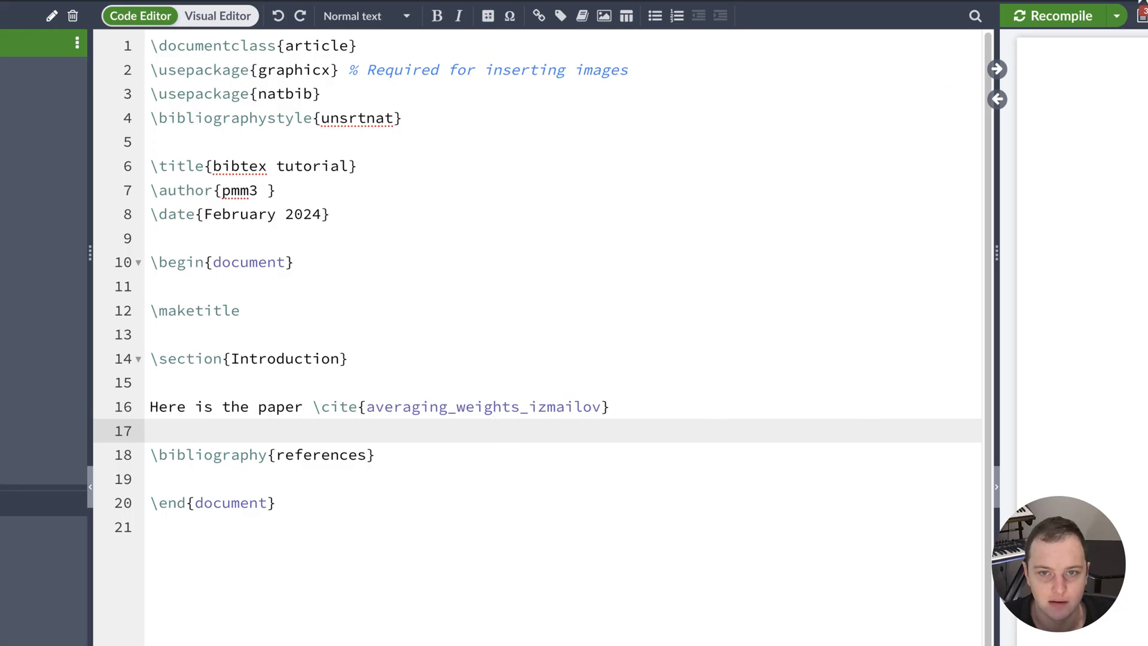
Recompile the Overleaf document to show the title block and Introduction in the PDF.
{"action": "left_click", "coordinate": [1059, 16]}
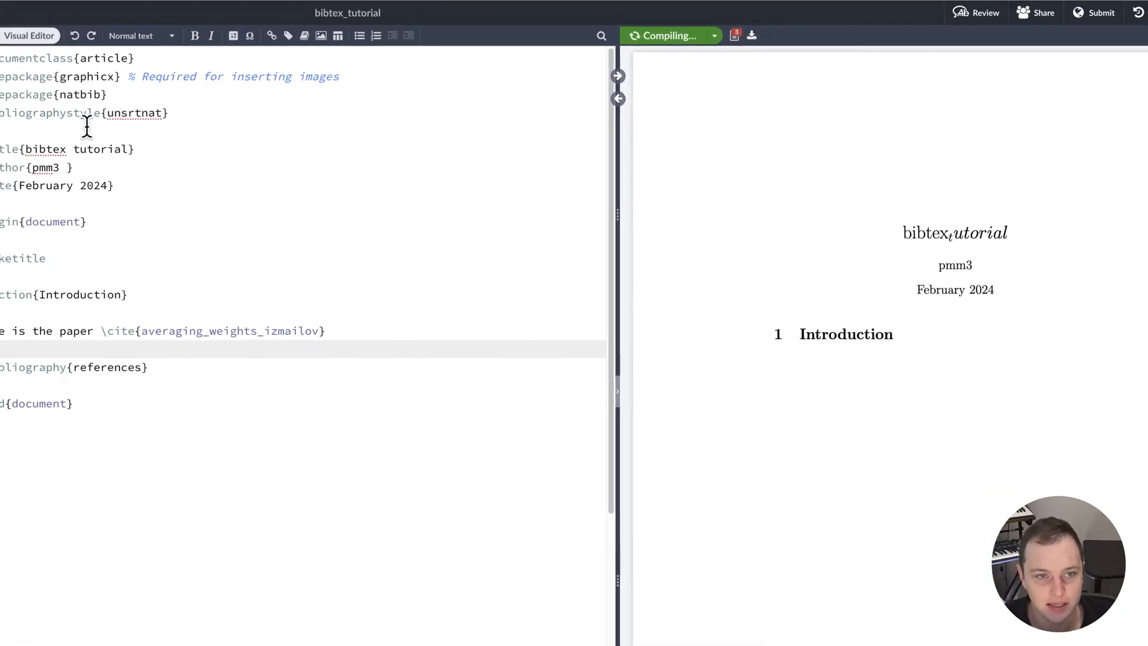
{"action": "left_click", "coordinate": [670, 35]}
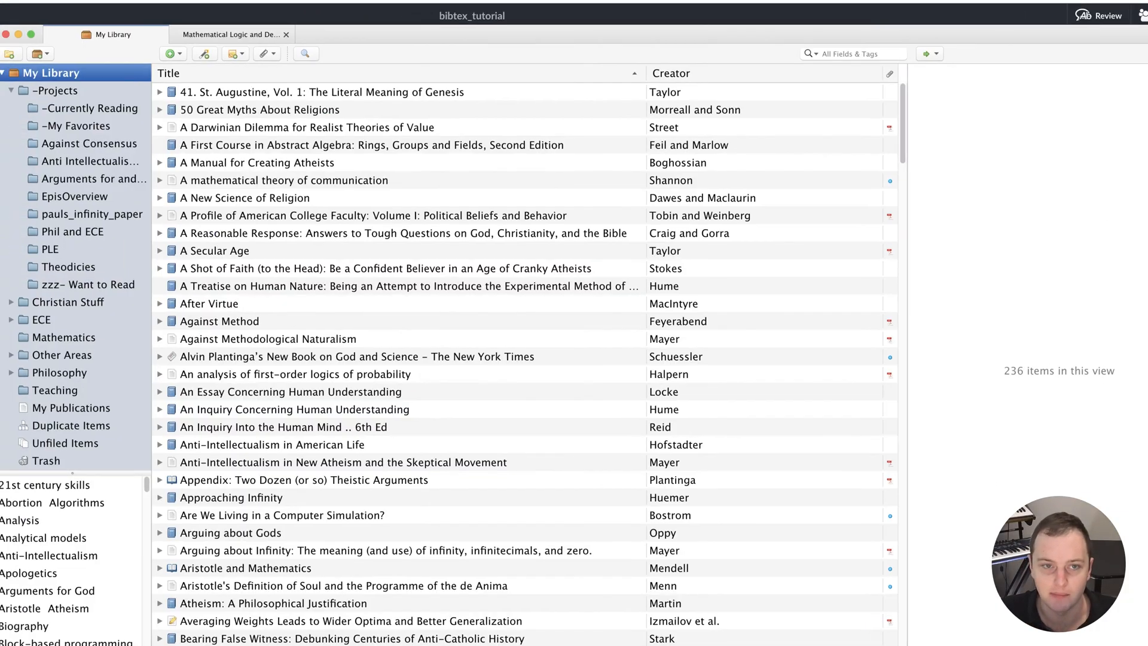
Open the Phil and ECE collection and give the Conniffe paper 'Citation Key: expected_maximum_log_like' in Extra.
{"action": "left_click", "coordinate": [94, 232]}
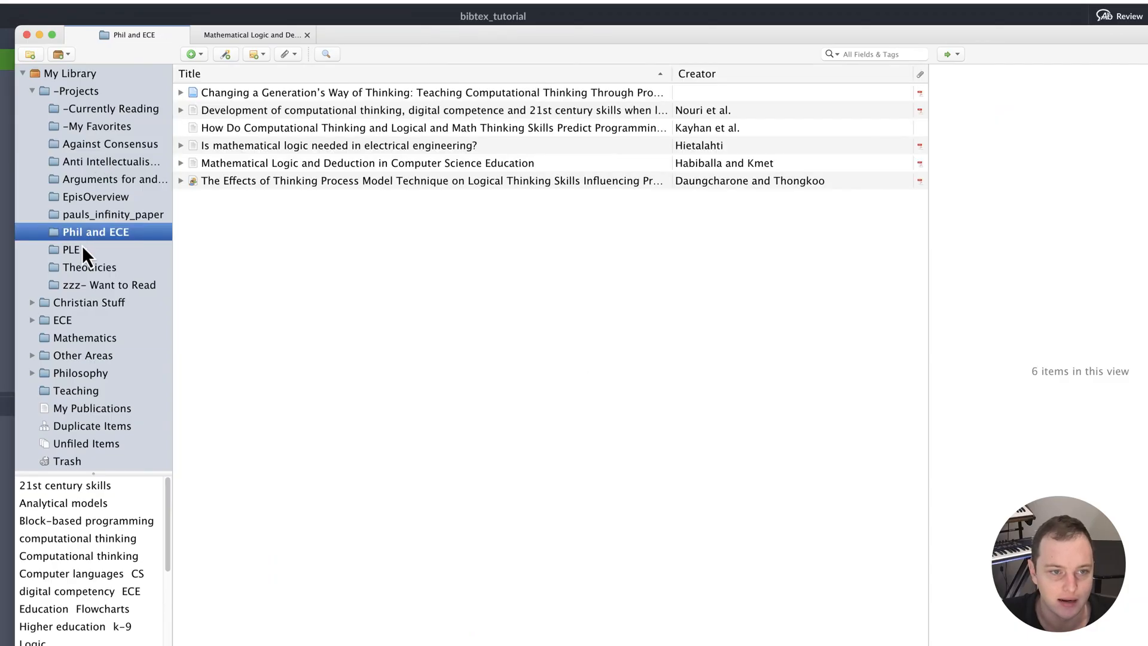
{"action": "left_click", "coordinate": [71, 249]}
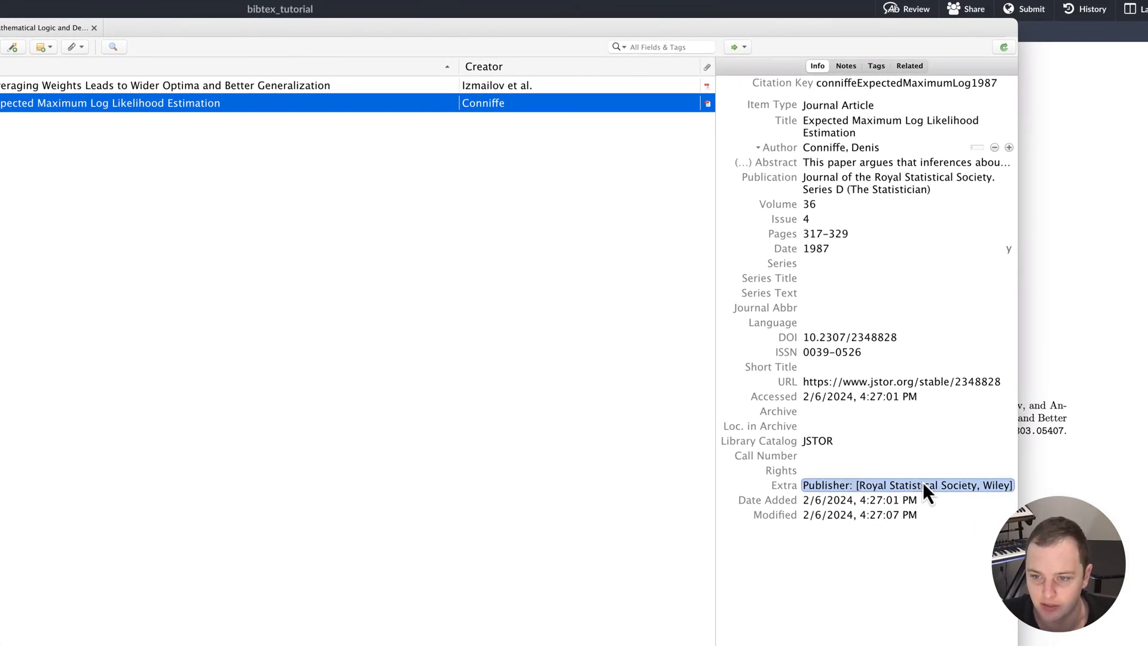
{"action": "type", "text": "Citation Ke"}
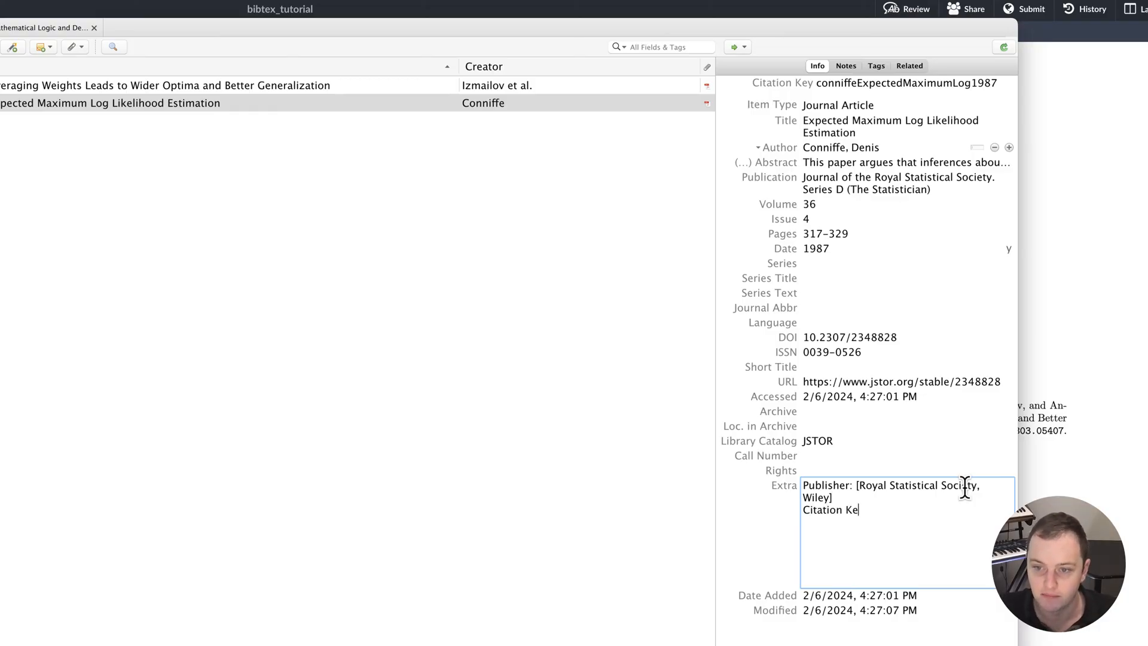
{"action": "type", "text": "y:"}
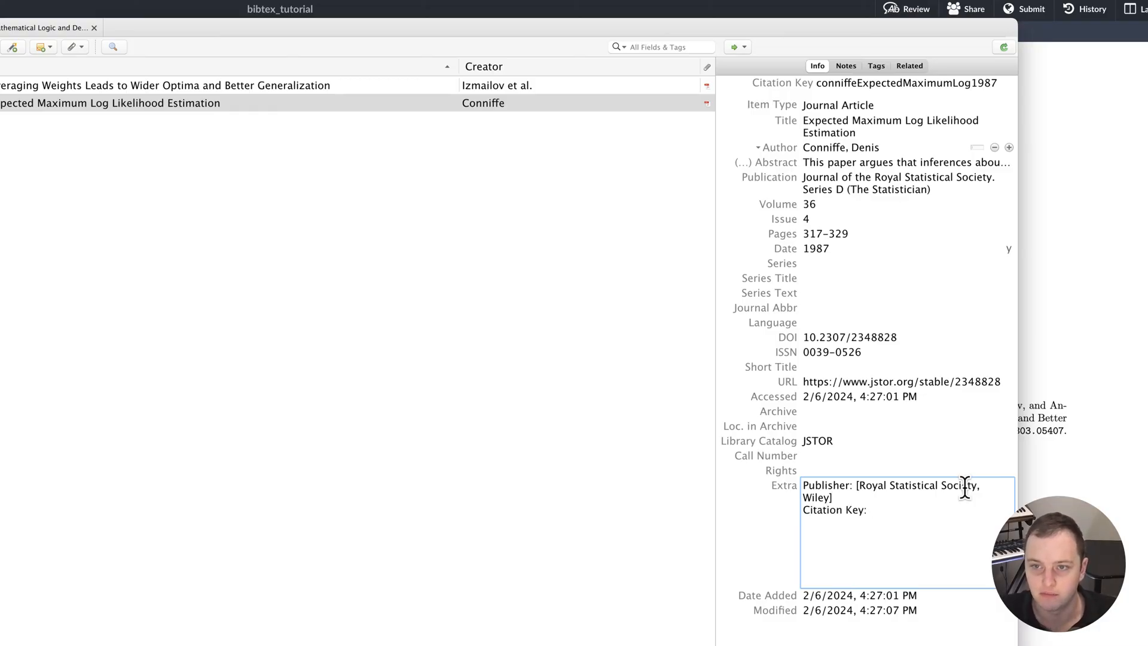
{"action": "type", "text": "expected"}
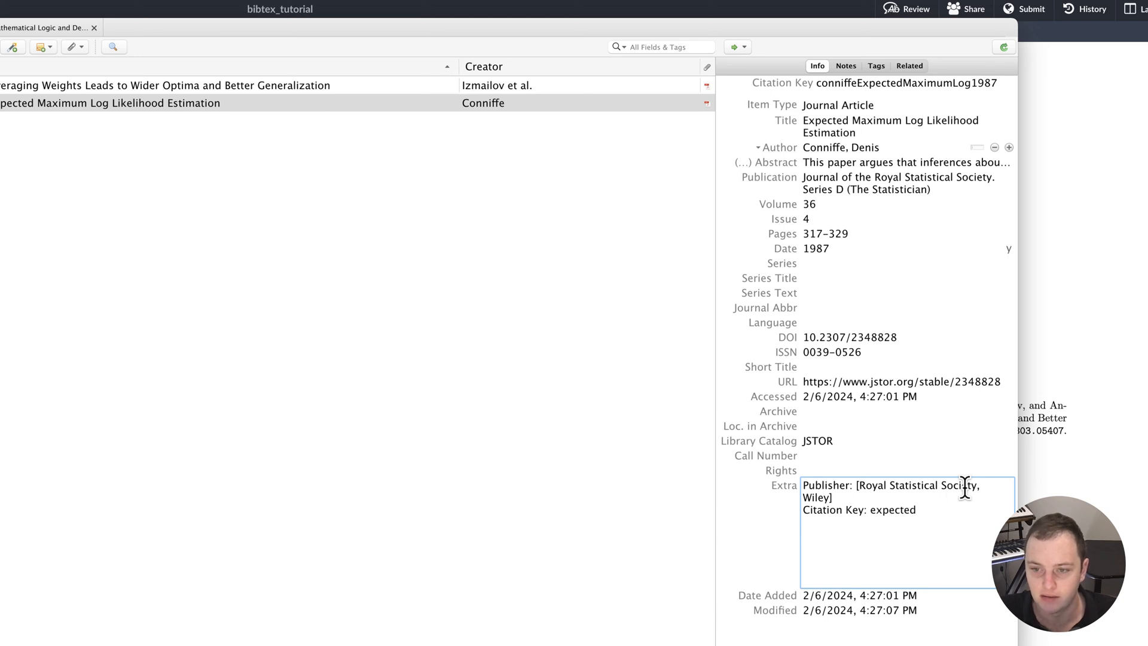
{"action": "type", "text": "_maxim"}
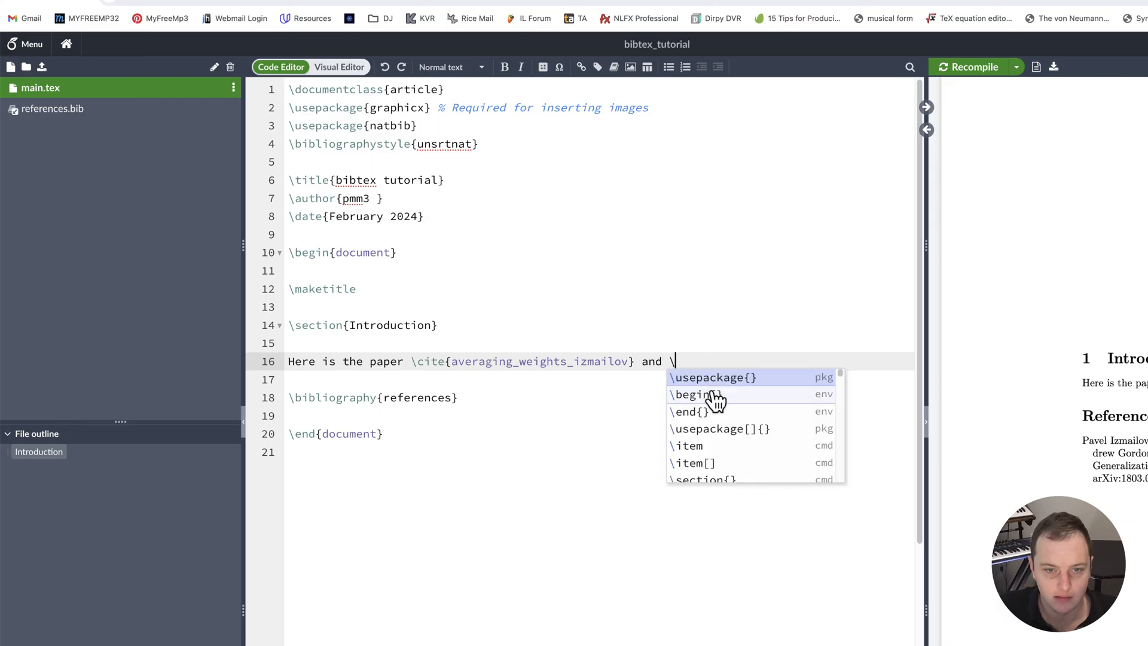
Add 'and \cite{expected_maximum_log_like}.' to the sentence and recompile so Conniffe 1987 is listed.
{"action": "type", "text": "cite{ex"}
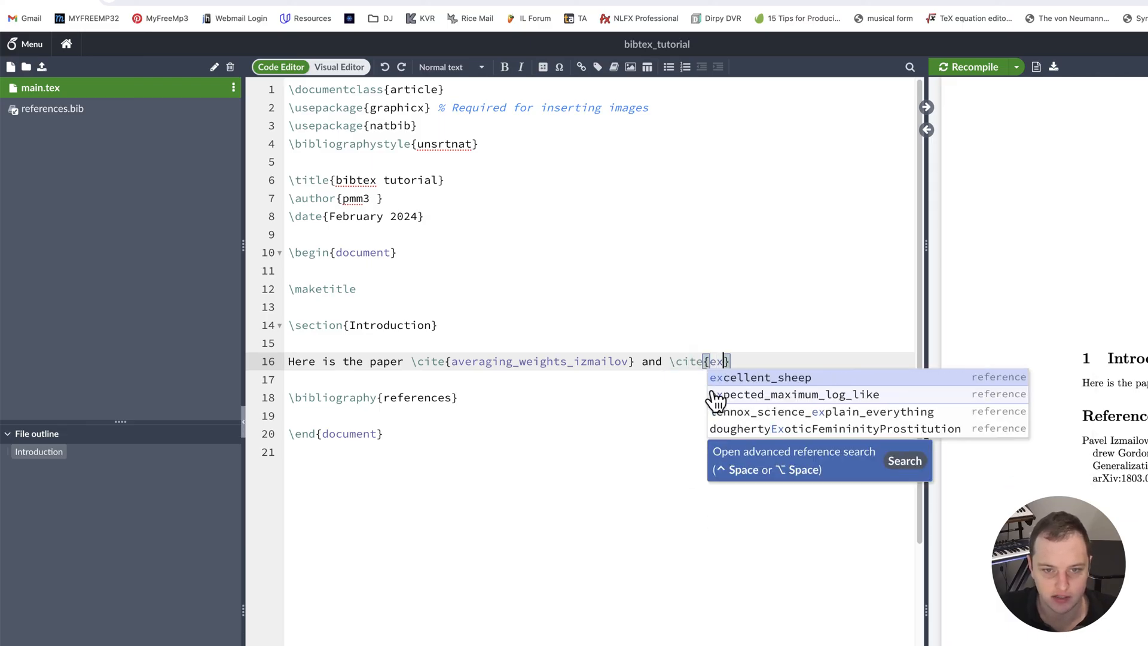
{"action": "left_click", "coordinate": [793, 394]}
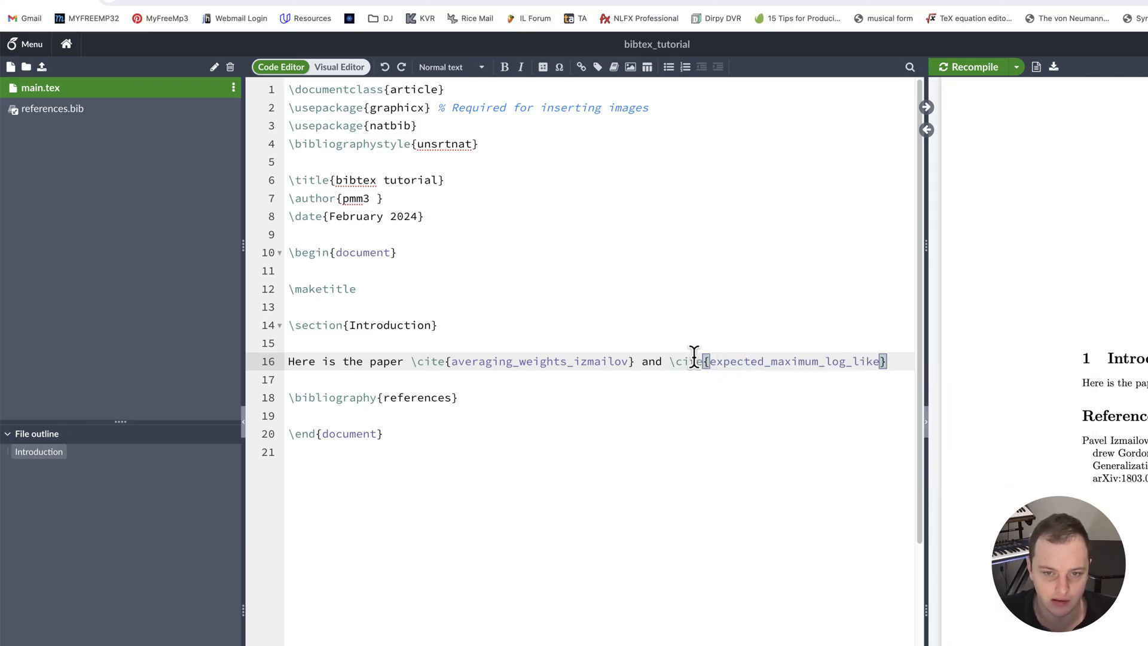
{"action": "type", "text": "."}
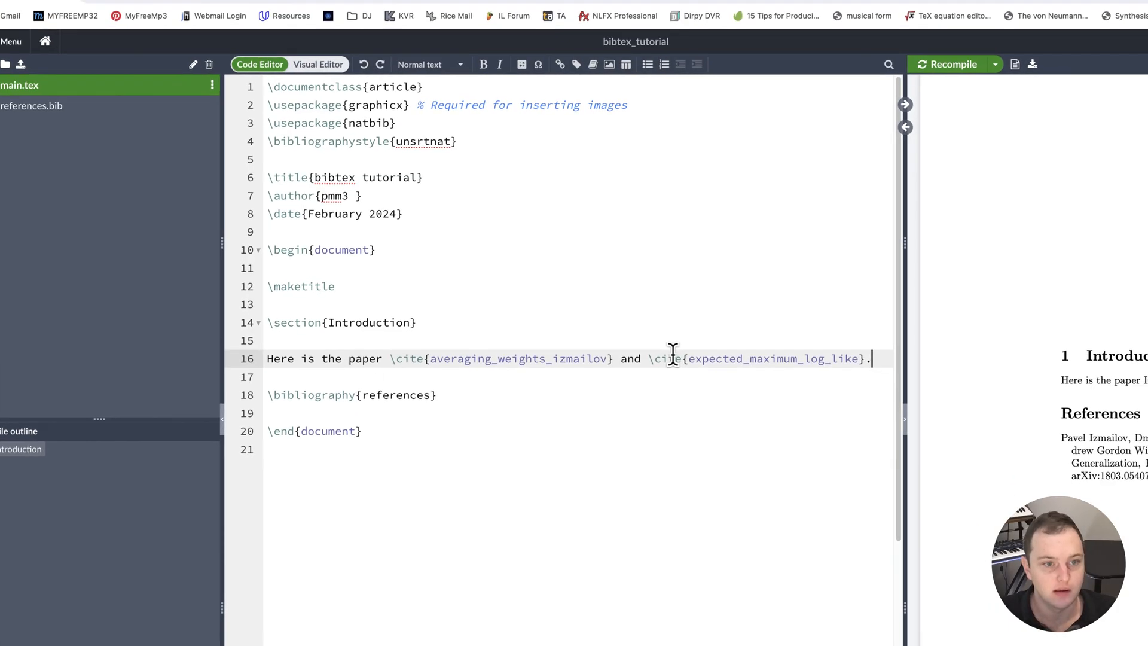
{"action": "left_click", "coordinate": [954, 64]}
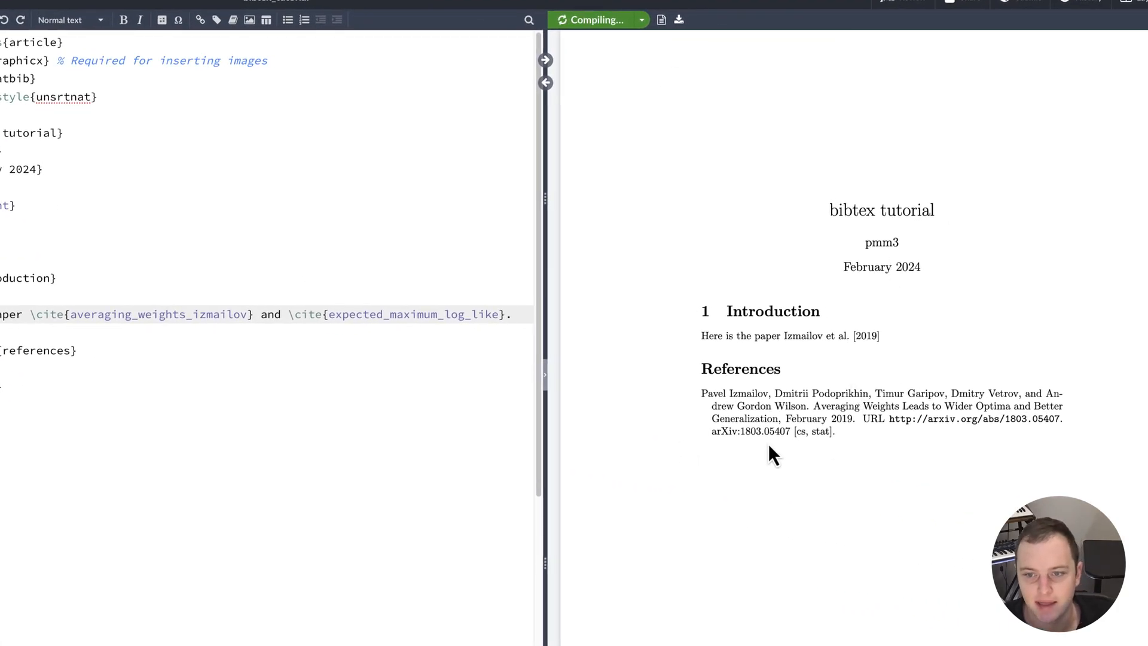
{"action": "left_click", "coordinate": [594, 20]}
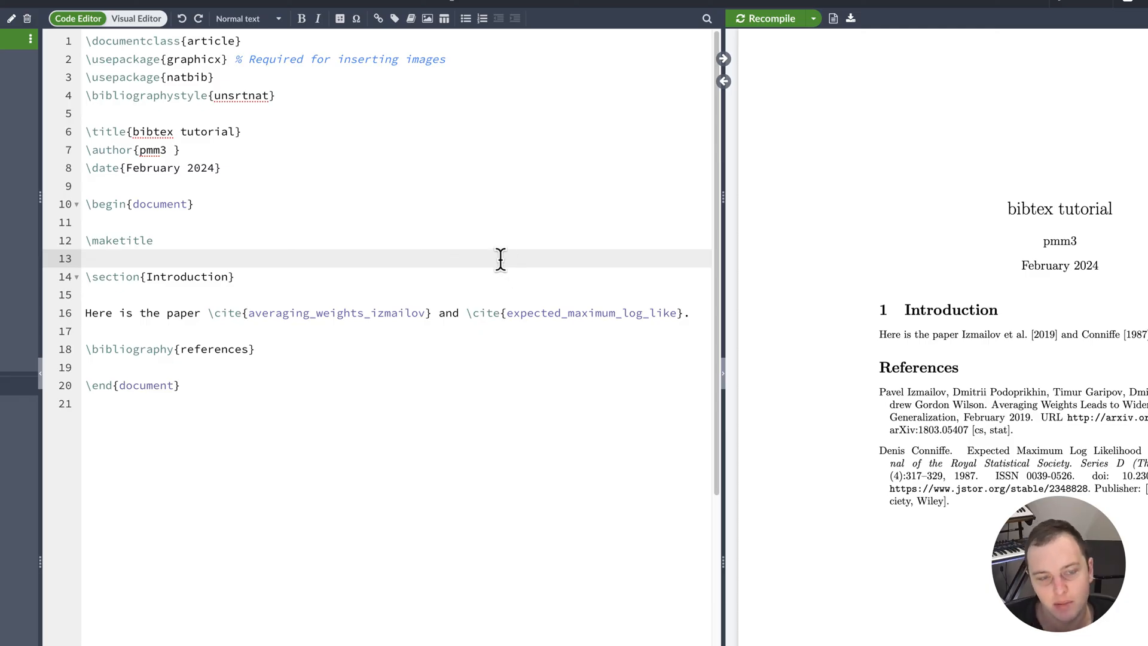
{"action": "left_click", "coordinate": [85, 259]}
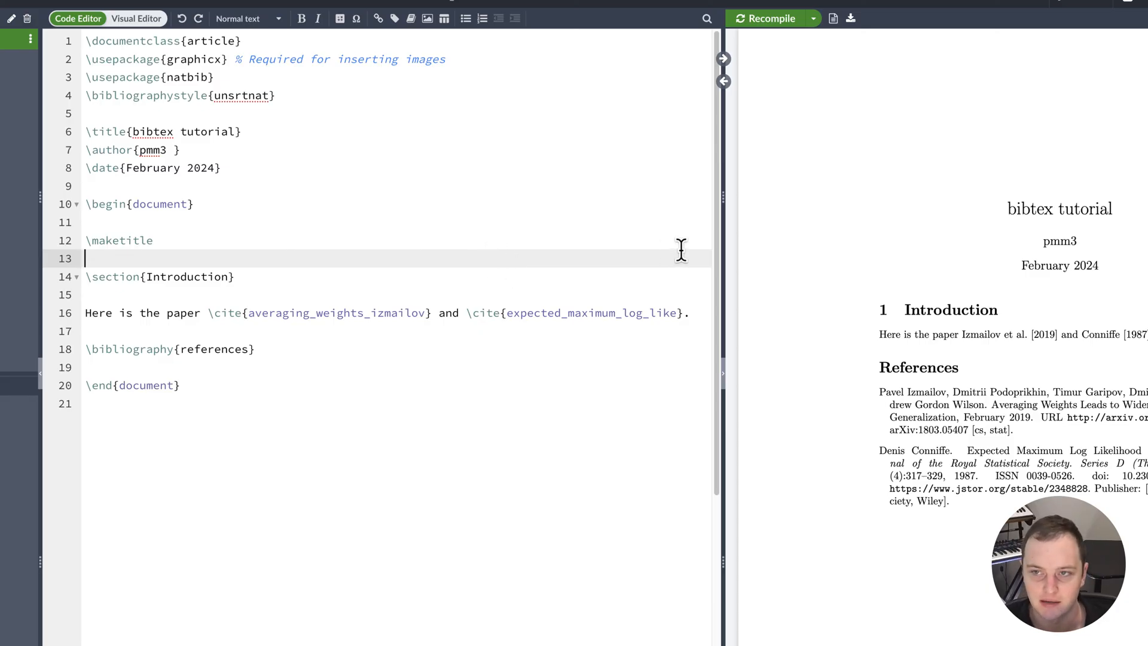
{"action": "mouse_move", "coordinate": [574, 388]}
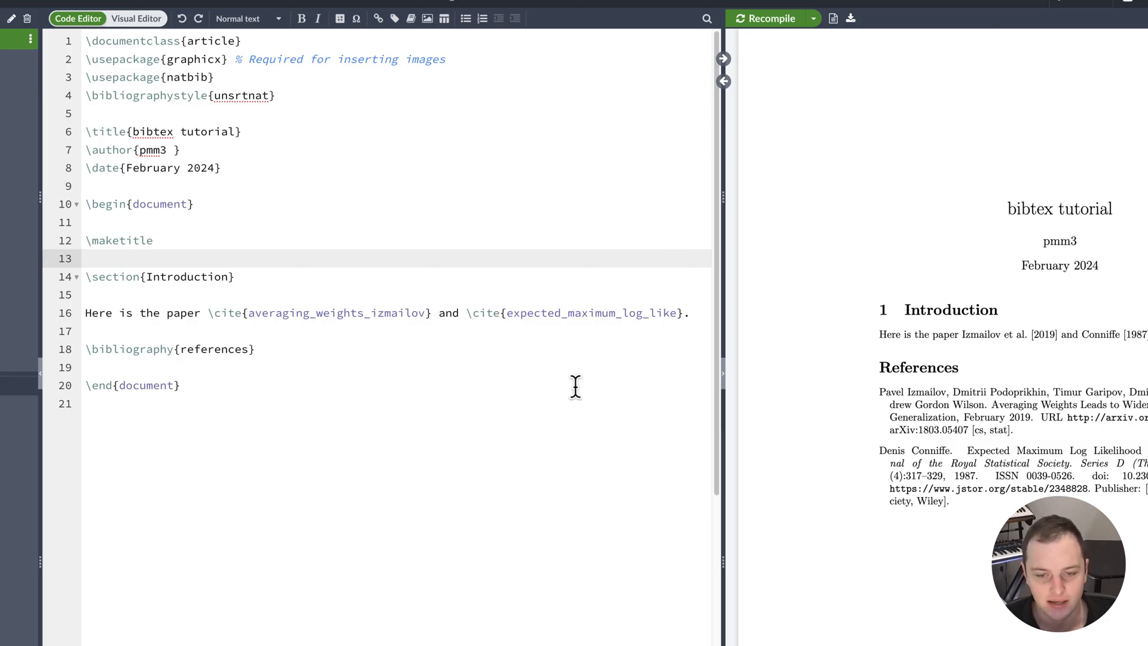
{"action": "left_click", "coordinate": [86, 258]}
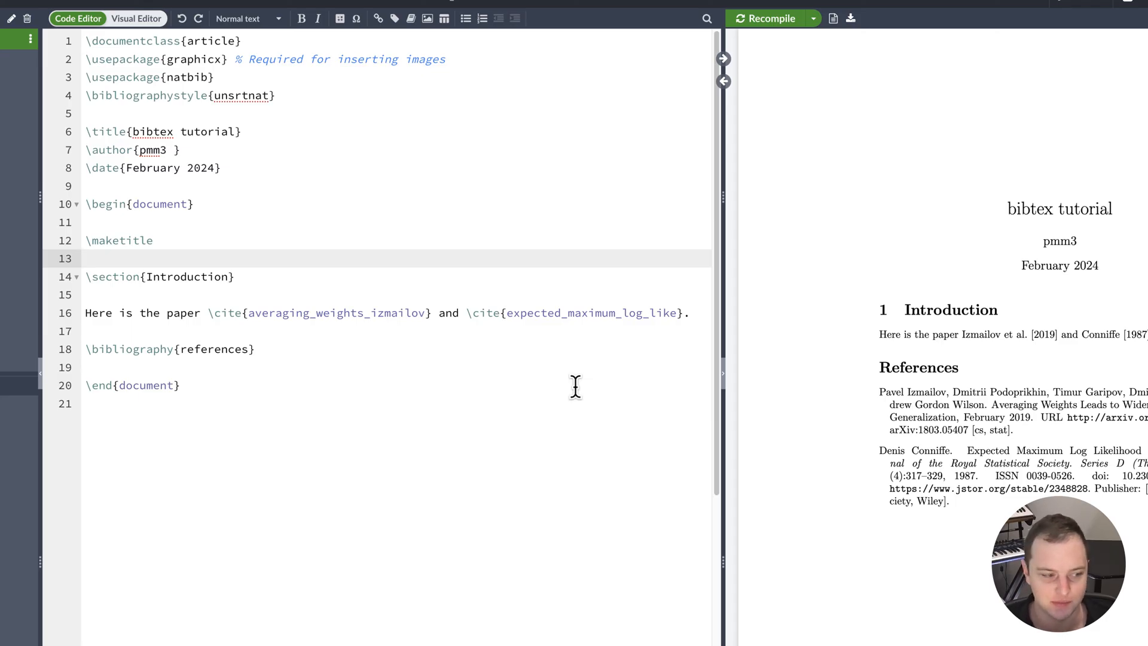
{"action": "left_click", "coordinate": [86, 258]}
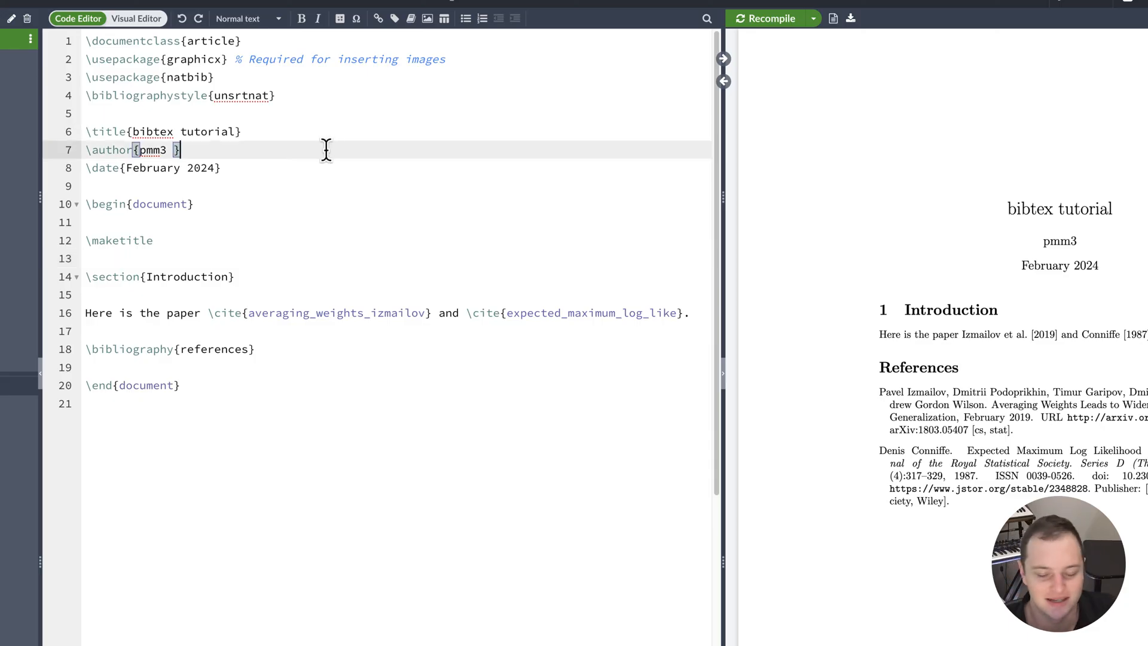
{"action": "mouse_move", "coordinate": [519, 327]}
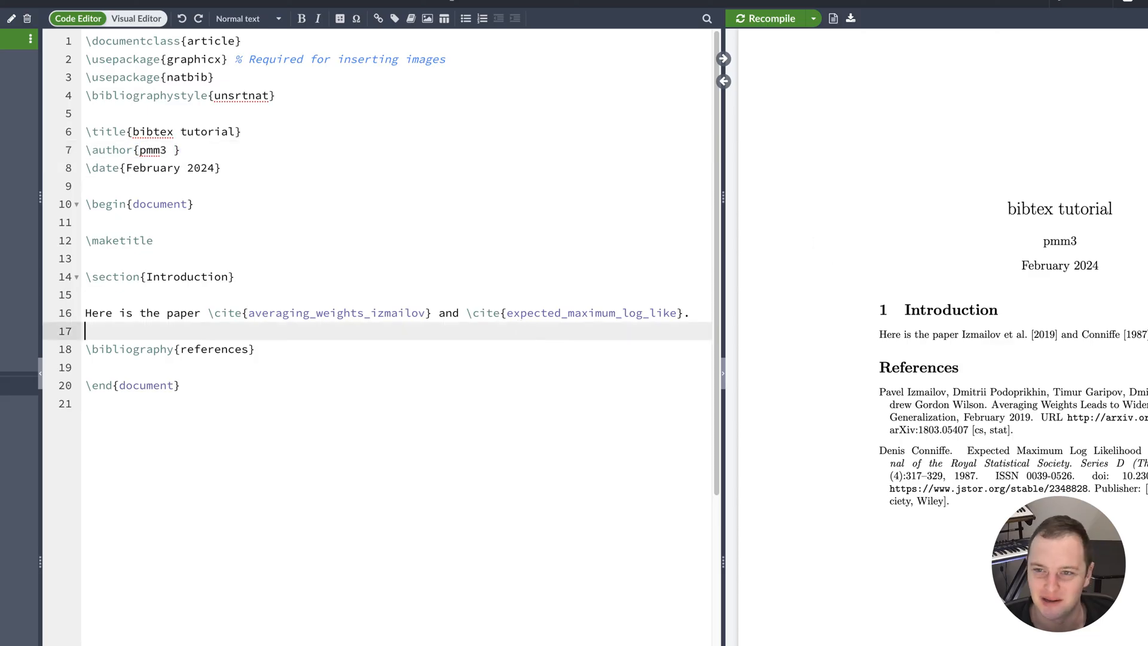
{"action": "mouse_move", "coordinate": [1005, 142]}
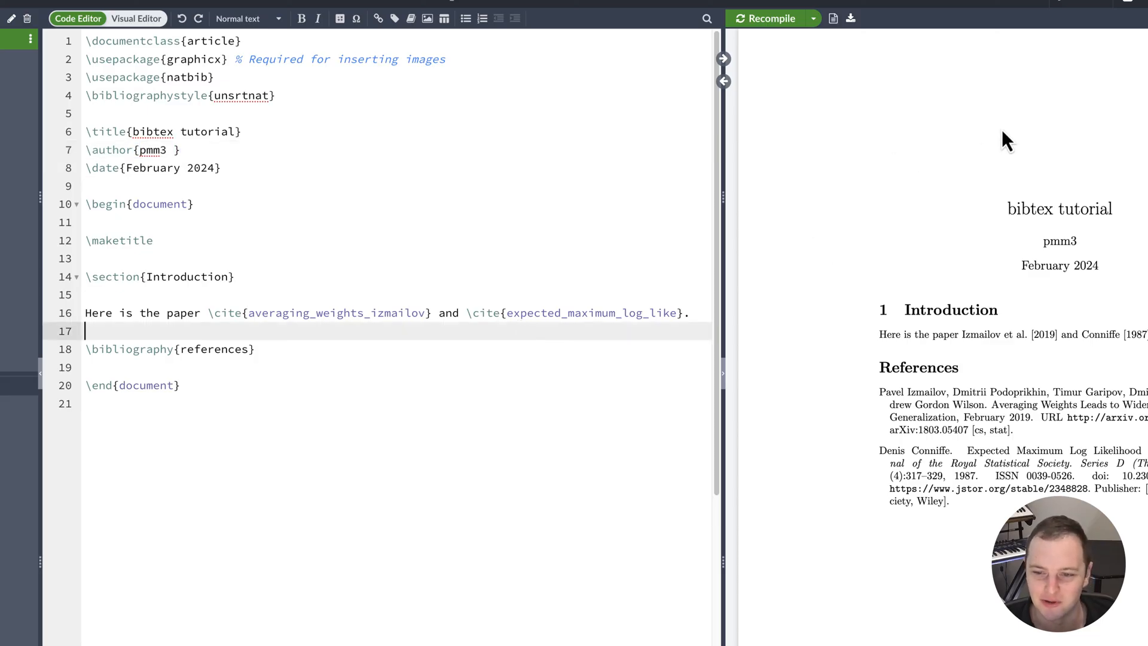